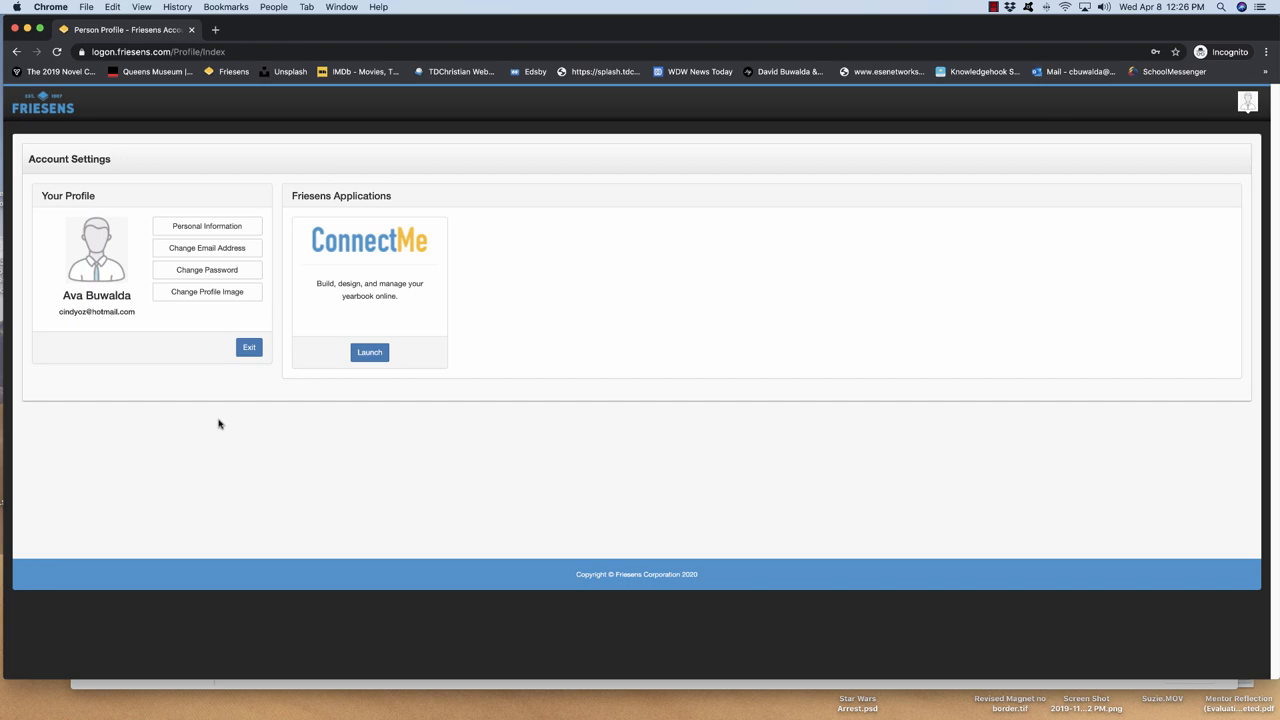
mouse_move(138, 344)
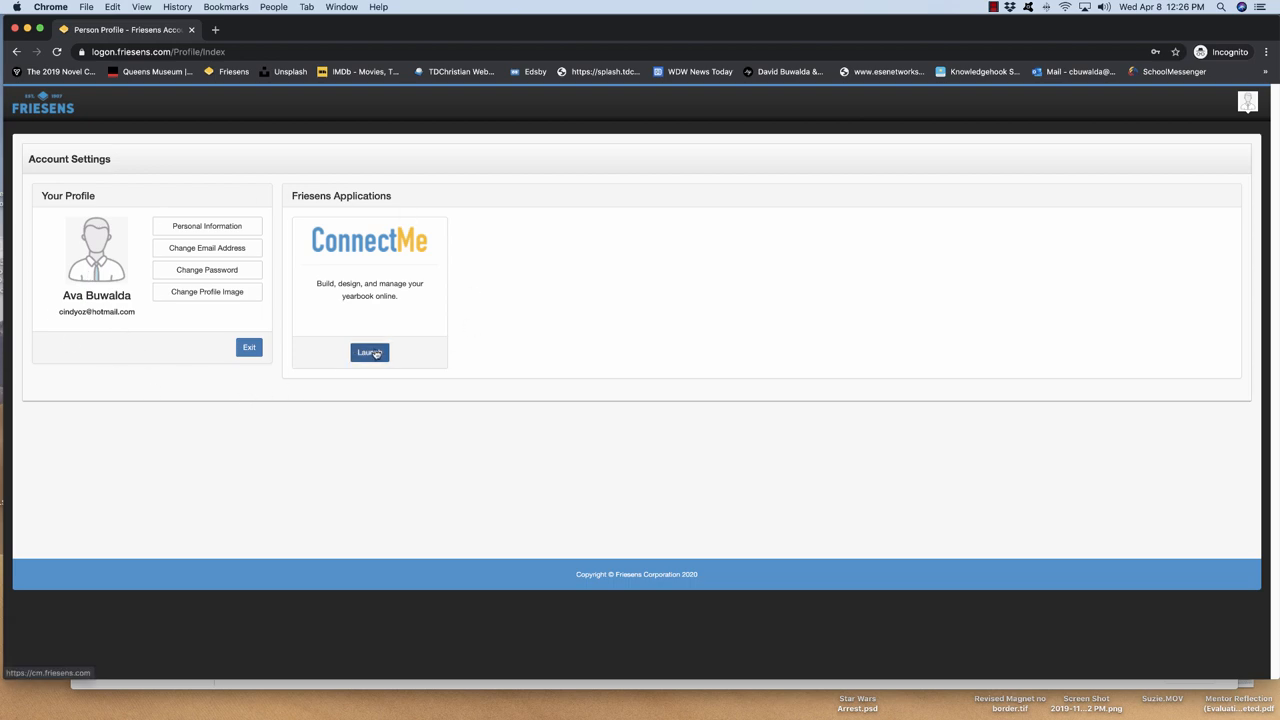
- Launch the ConnectMe yearbook application from Friesens Account Settings
click(368, 352)
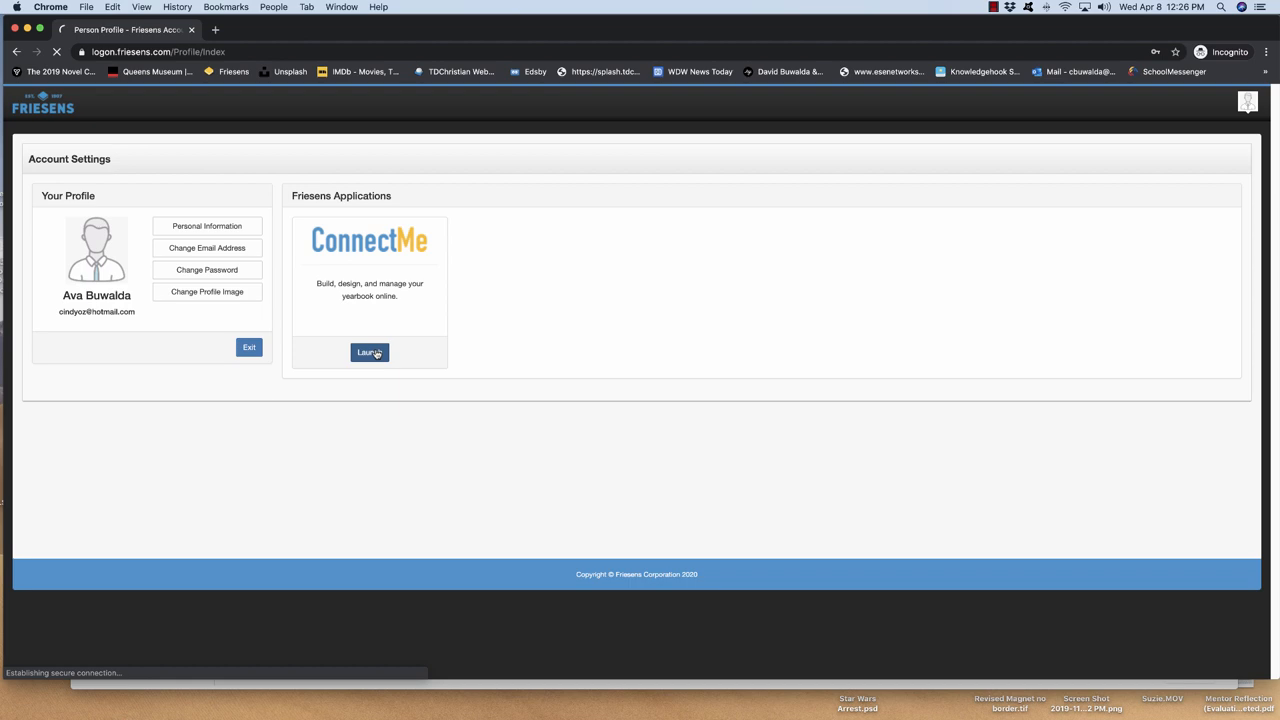
- Enter the Build It area and open the pages 4–5 spread in the DesignIt editor
click(368, 352)
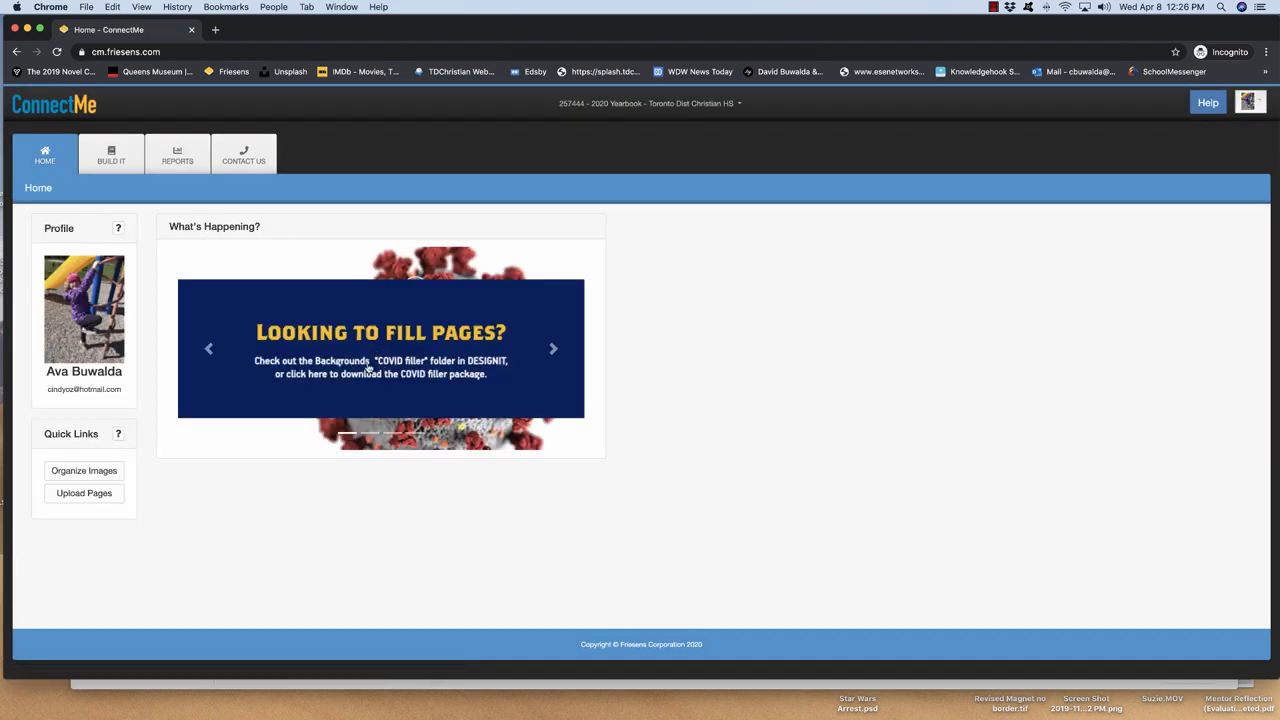
mouse_move(208, 530)
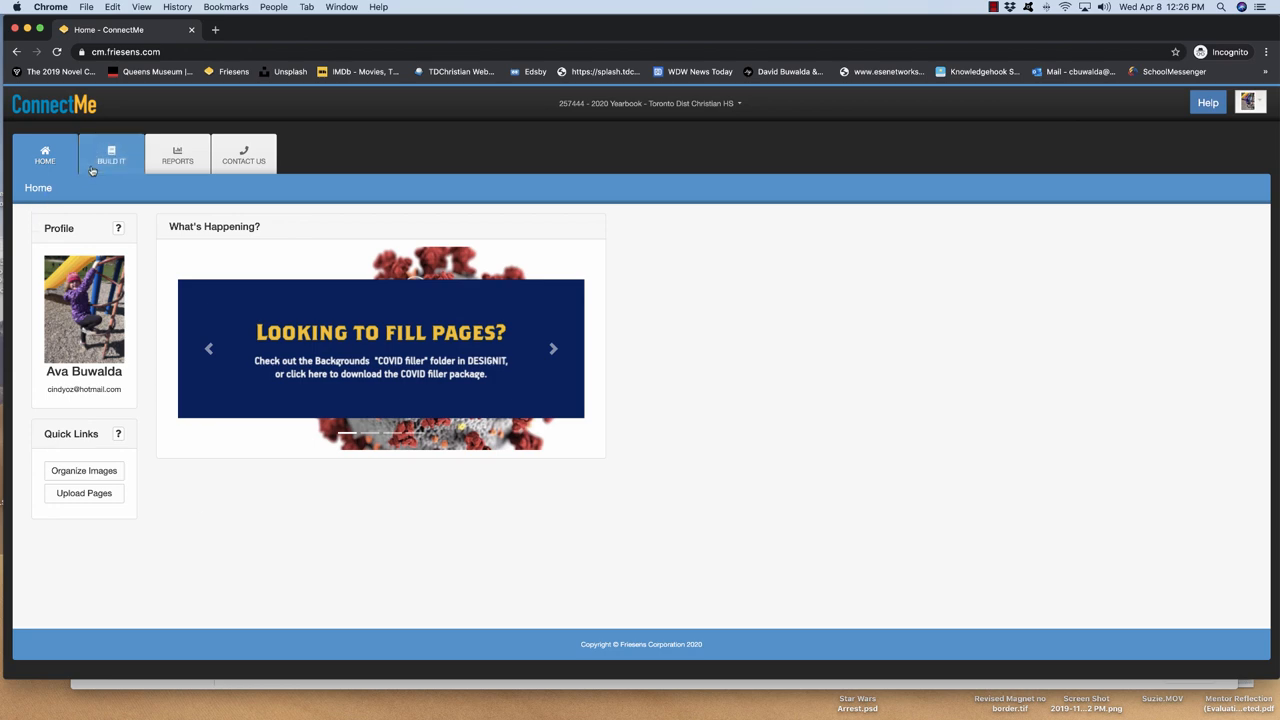
click(112, 156)
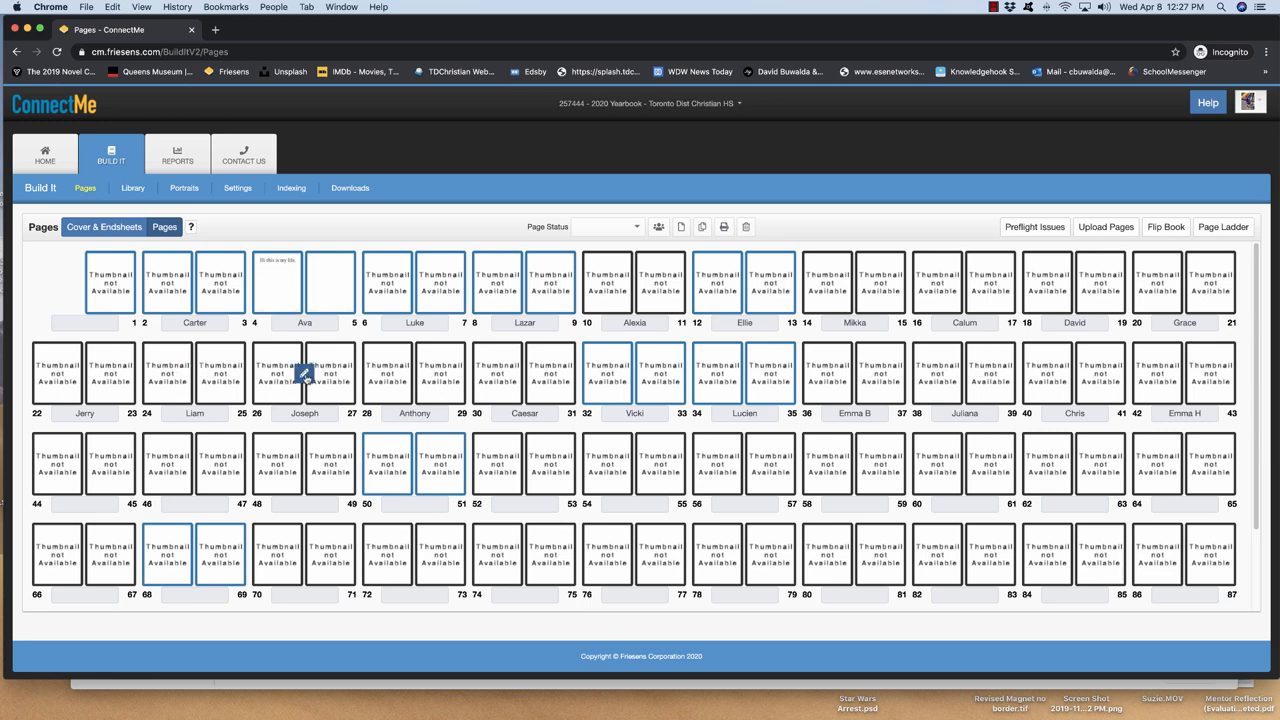
double_click(304, 372)
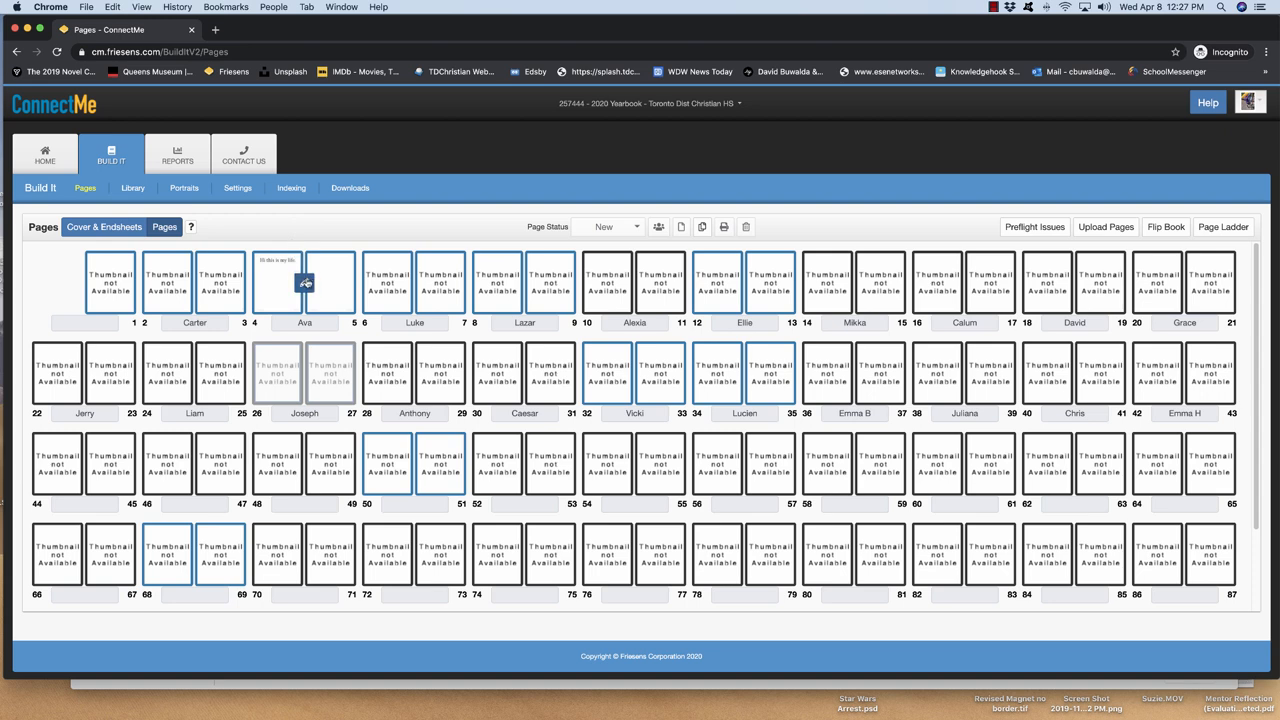
double_click(304, 282)
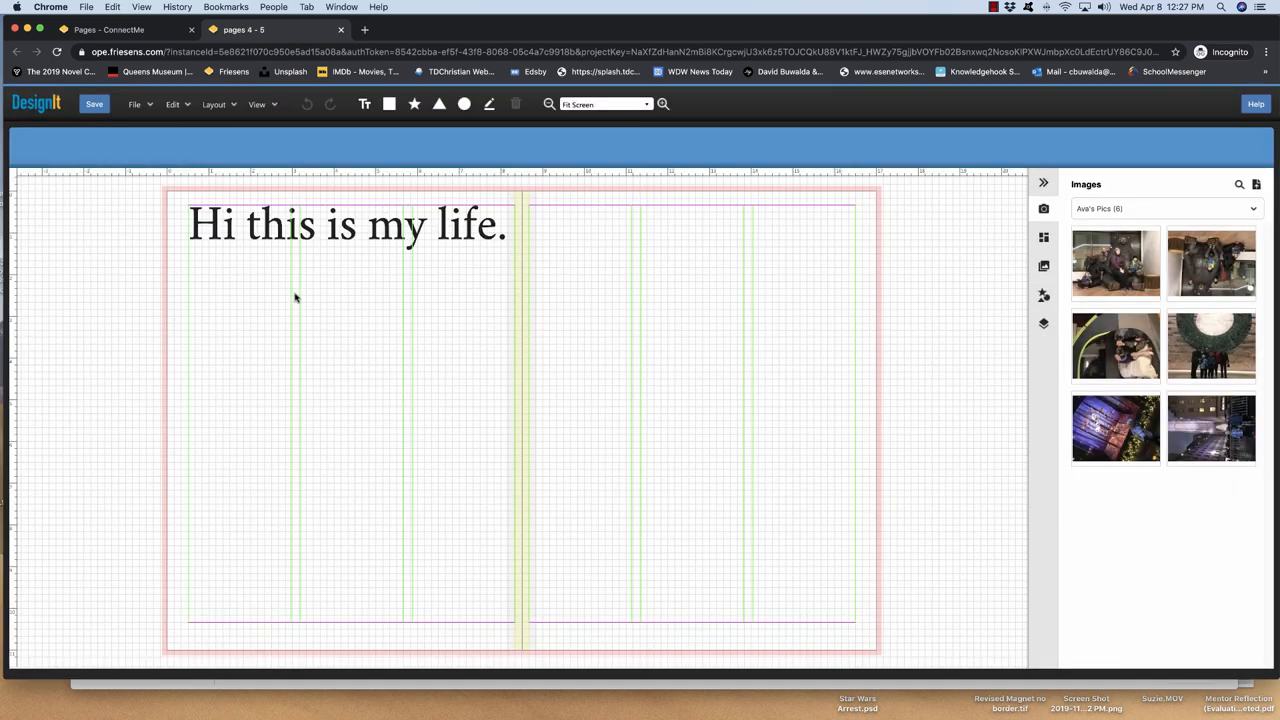
mouse_move(604, 210)
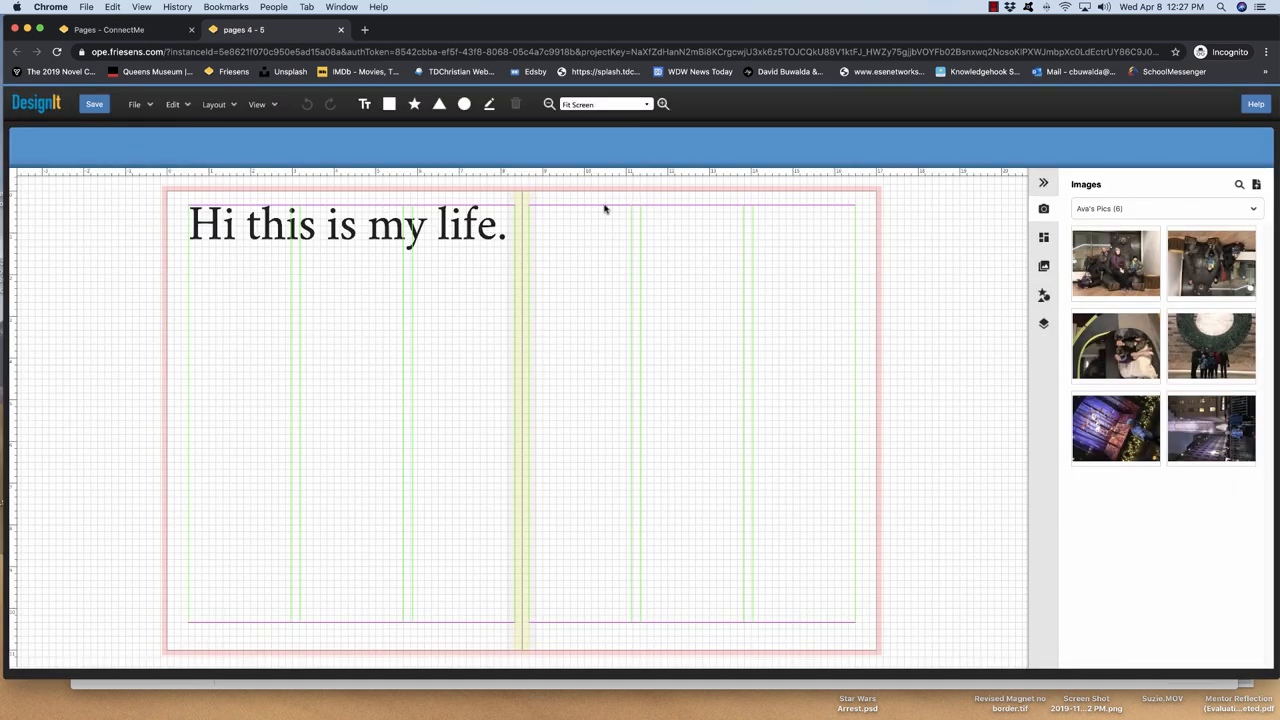
mouse_move(164, 212)
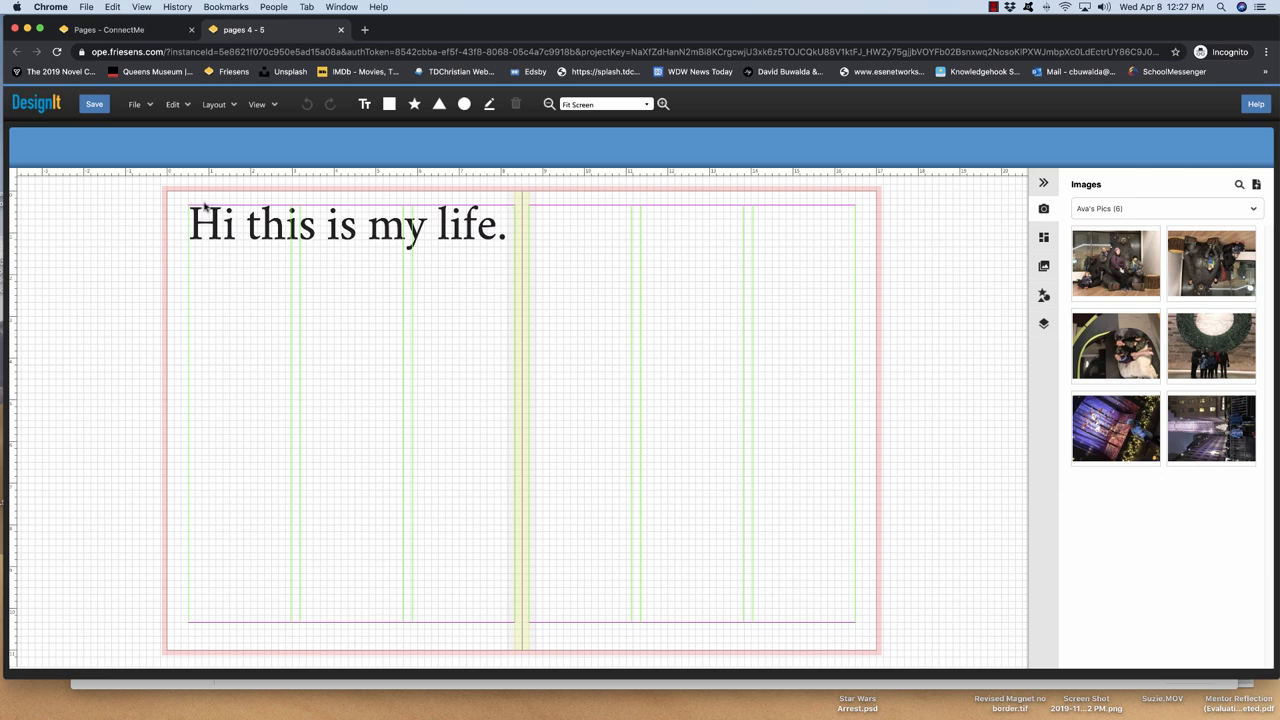
mouse_move(738, 644)
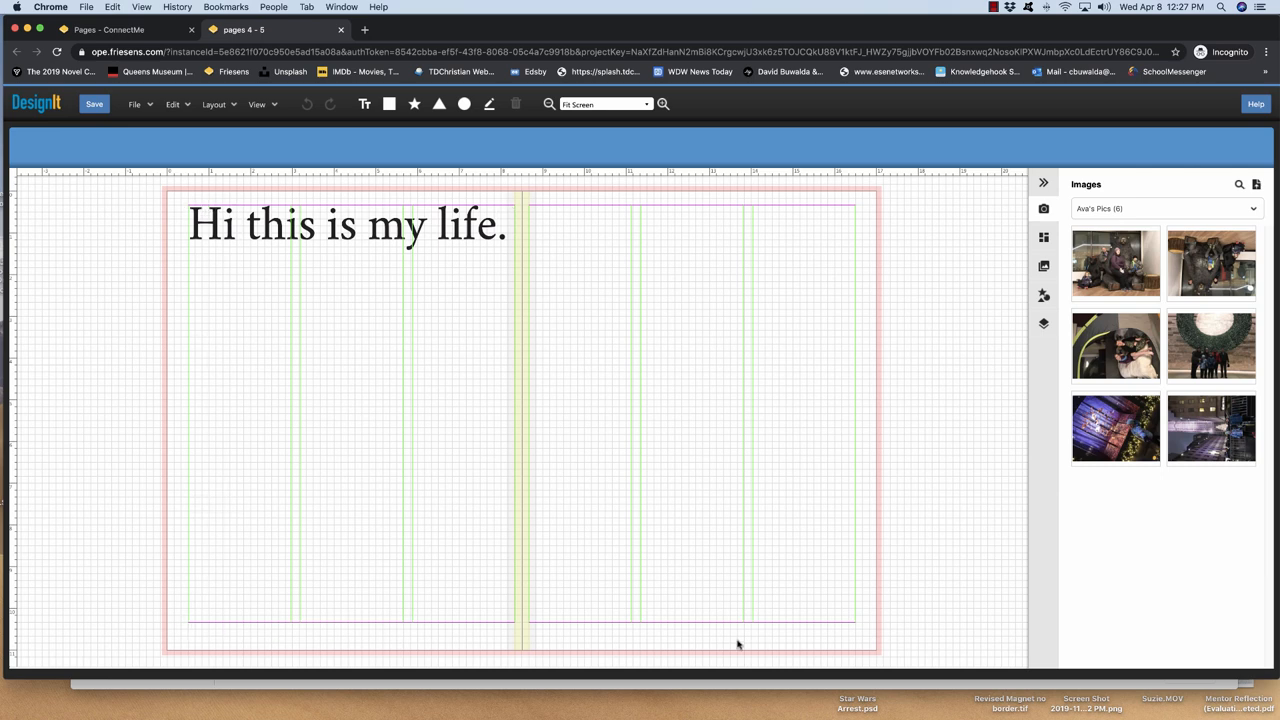
mouse_move(896, 316)
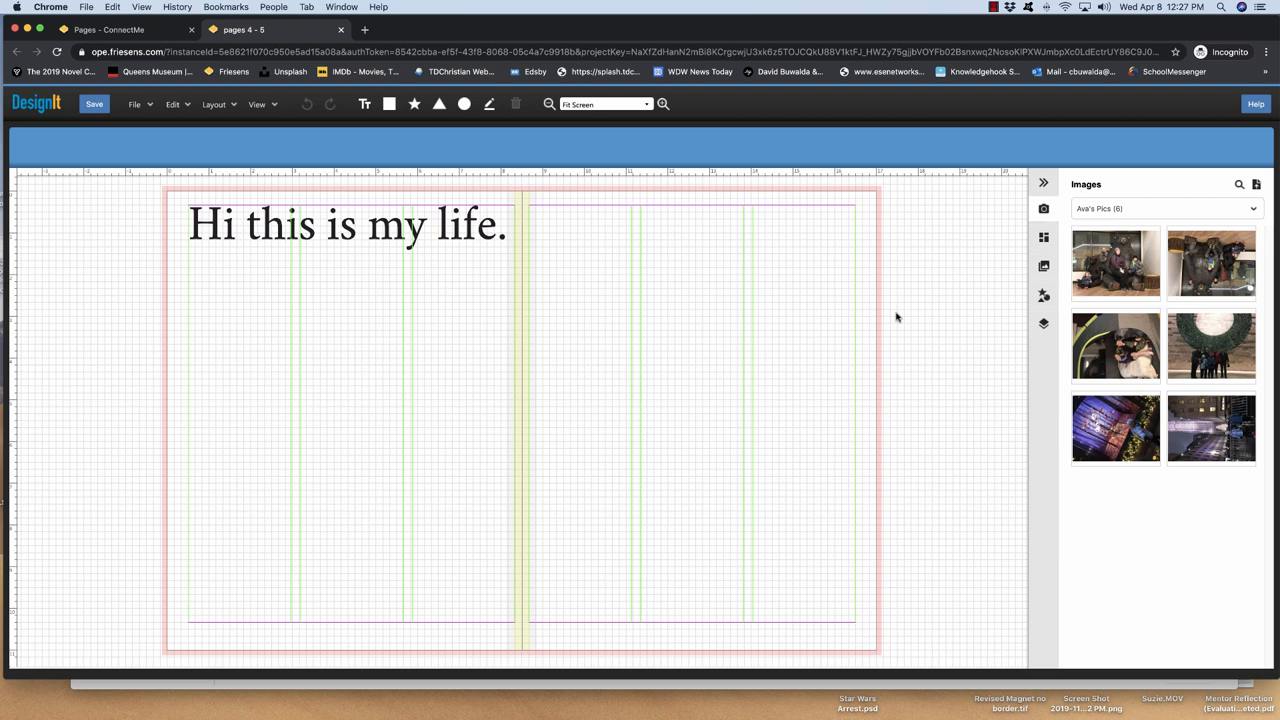
mouse_move(880, 284)
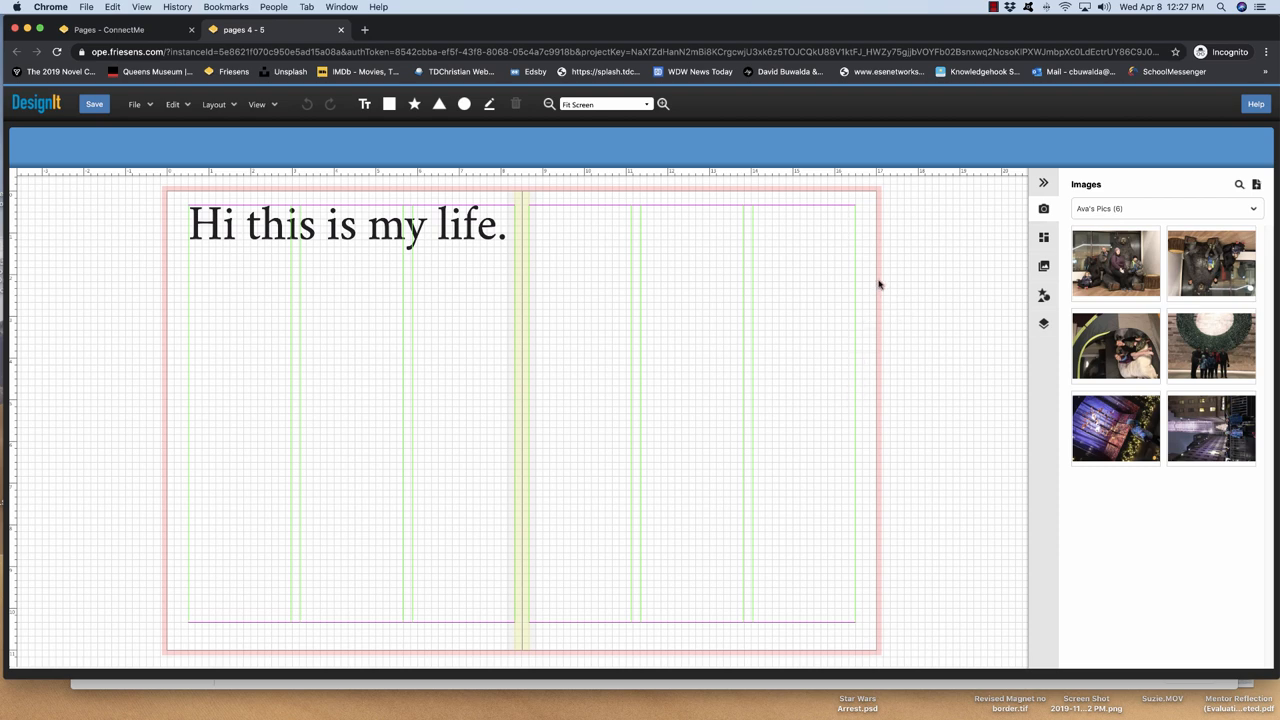
mouse_move(880, 318)
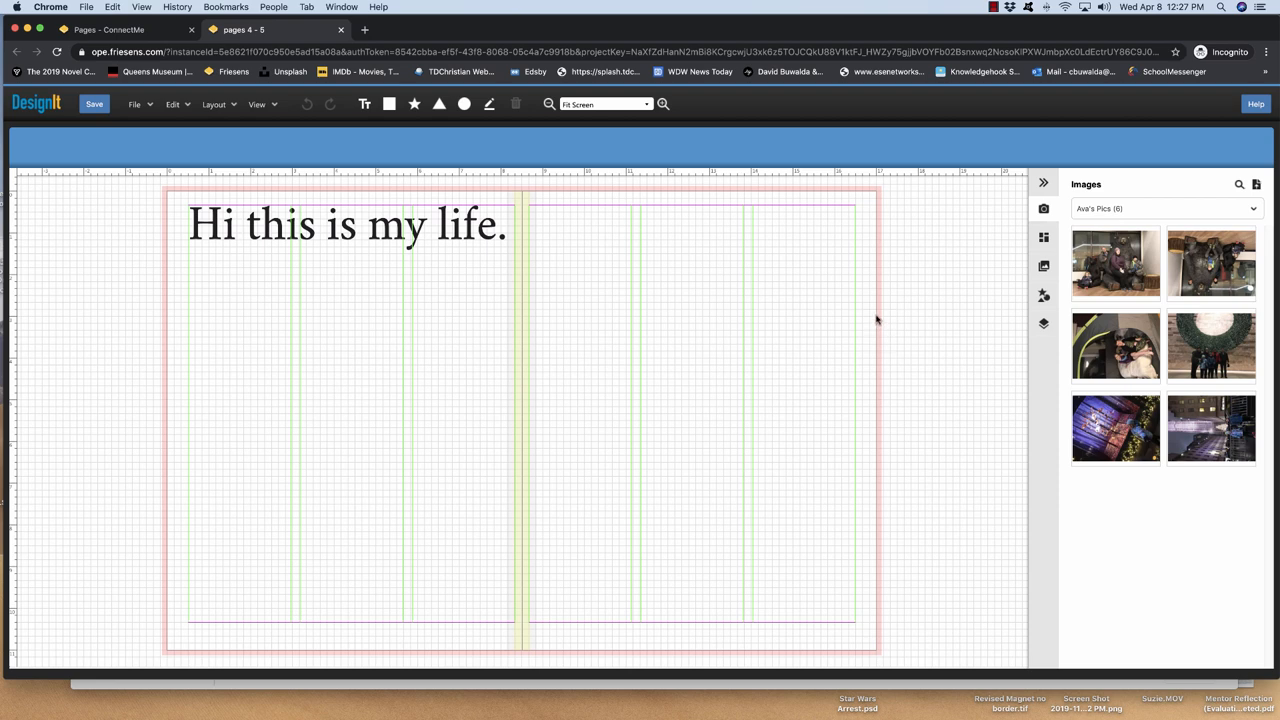
mouse_move(744, 332)
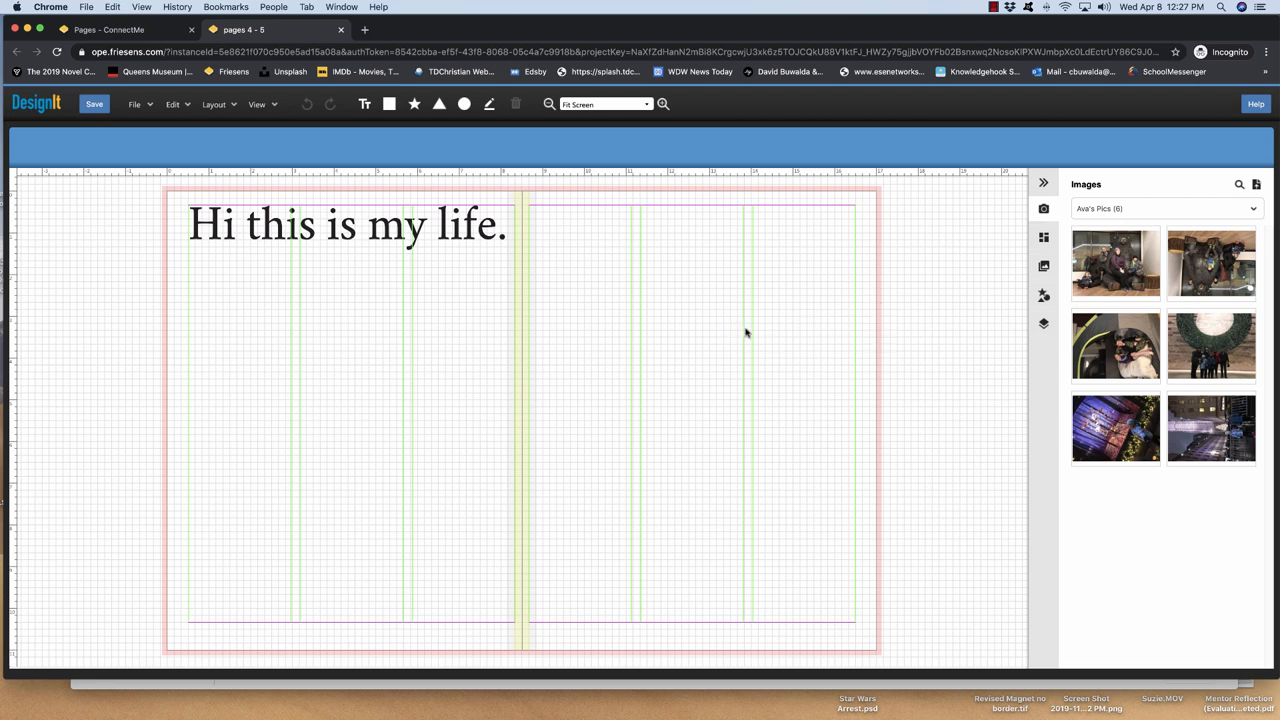
mouse_move(532, 352)
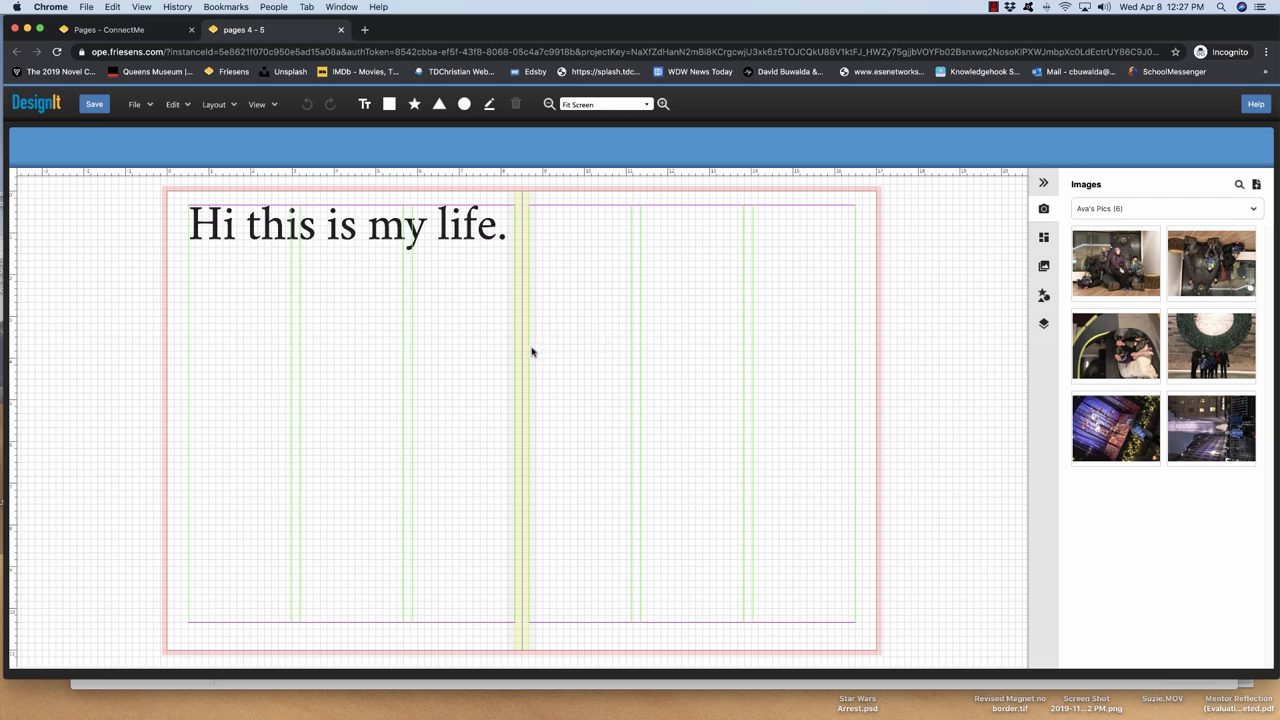
mouse_move(752, 336)
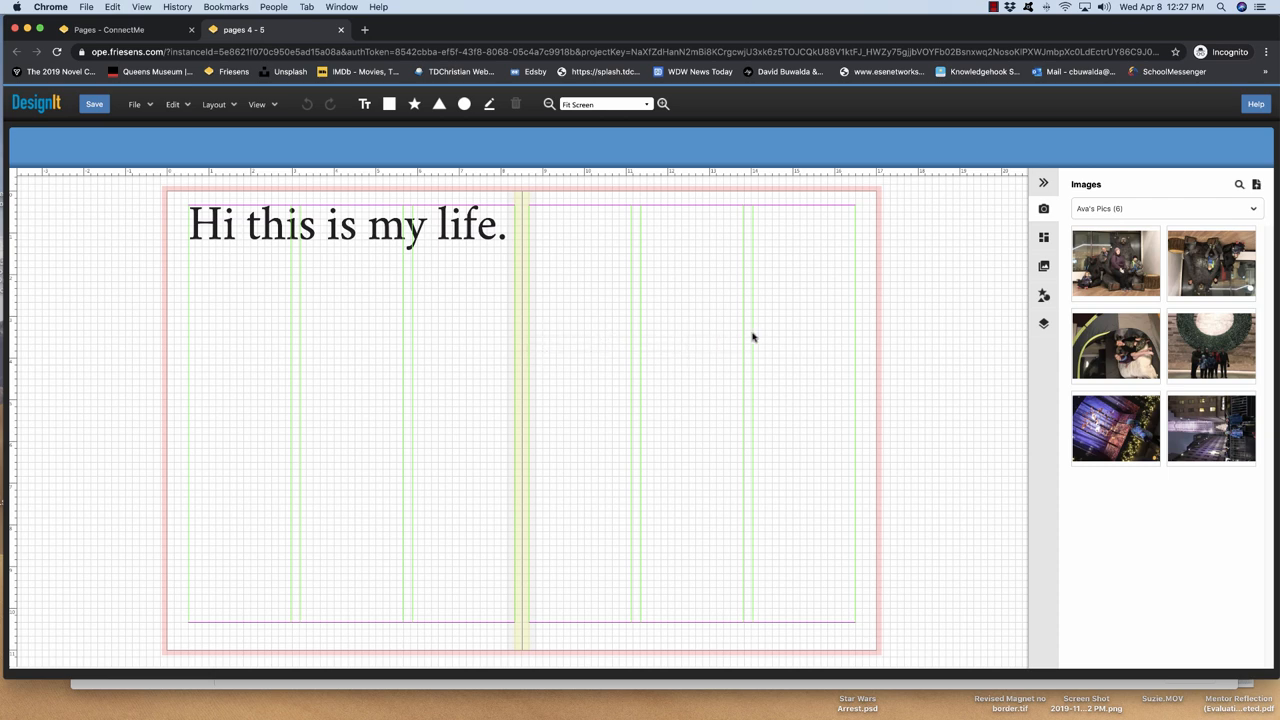
mouse_move(648, 336)
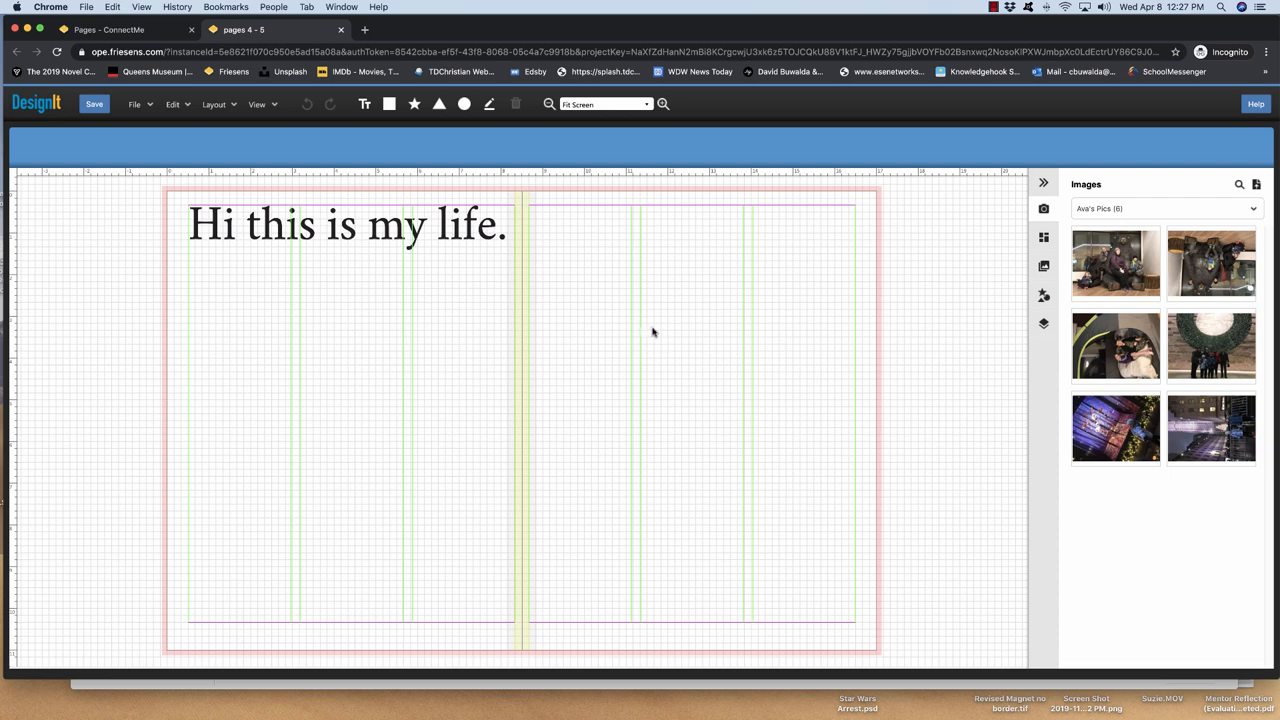
mouse_move(324, 272)
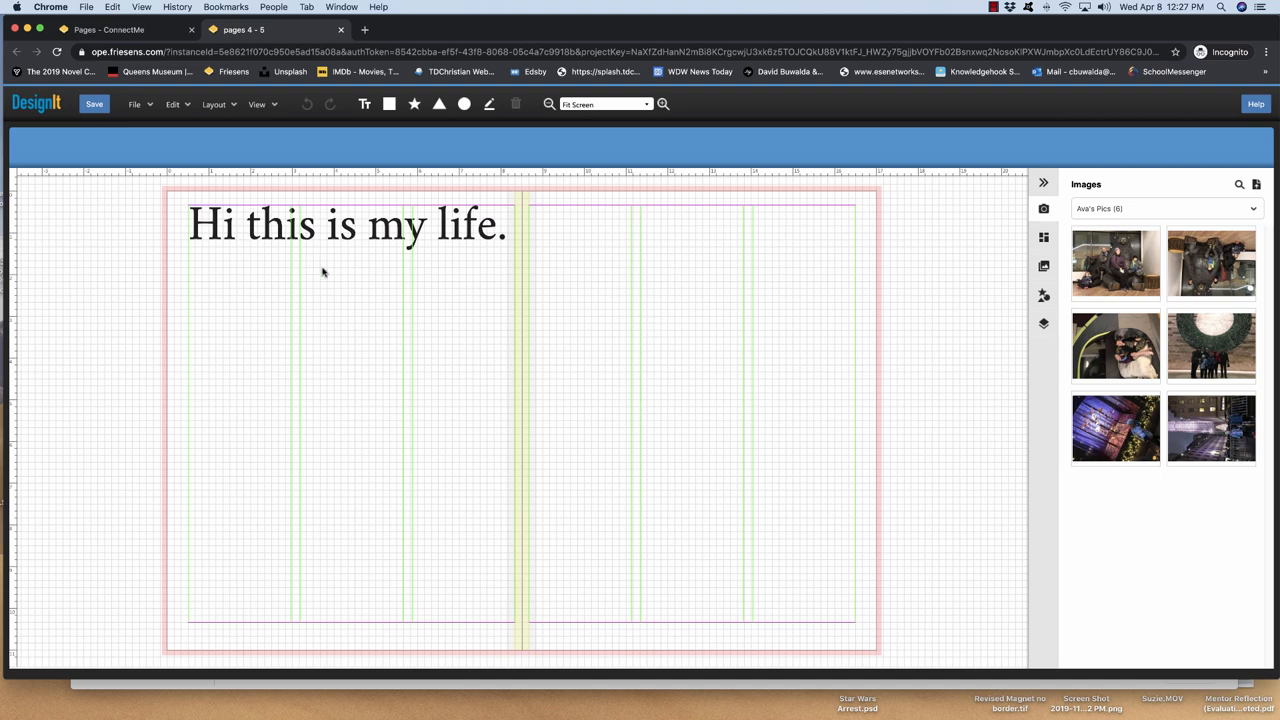
click(344, 224)
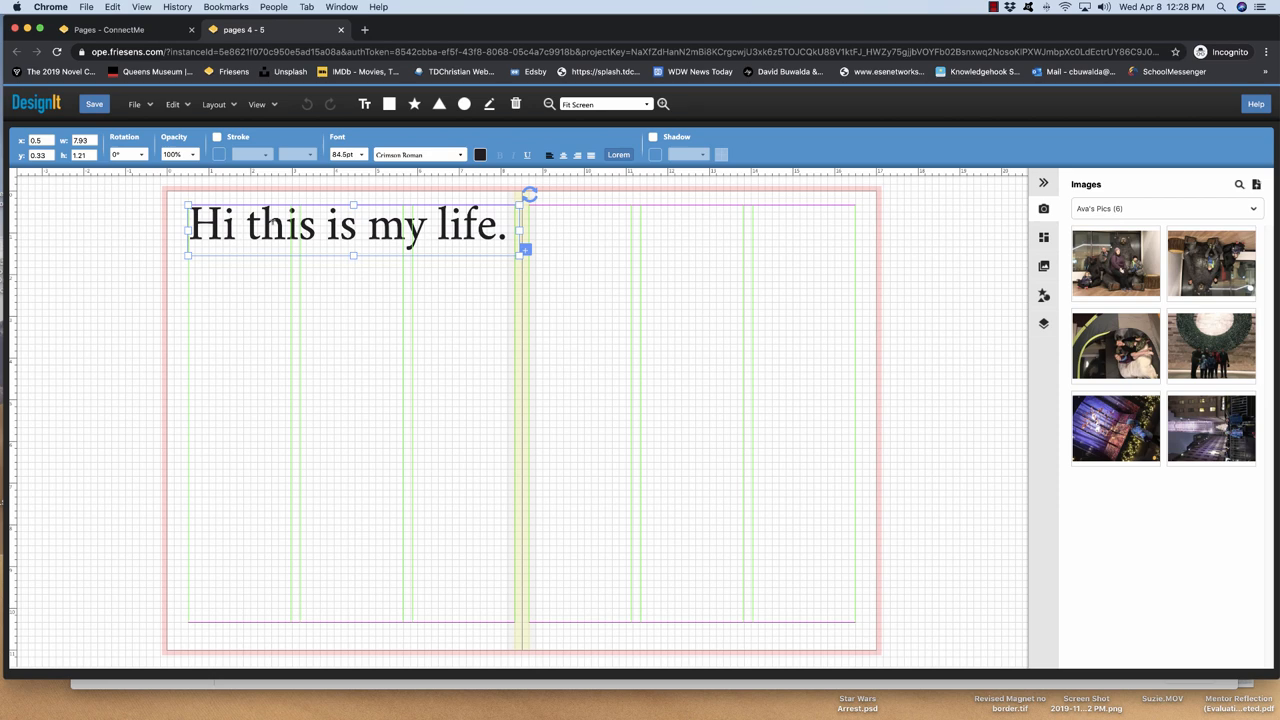
mouse_move(1044, 238)
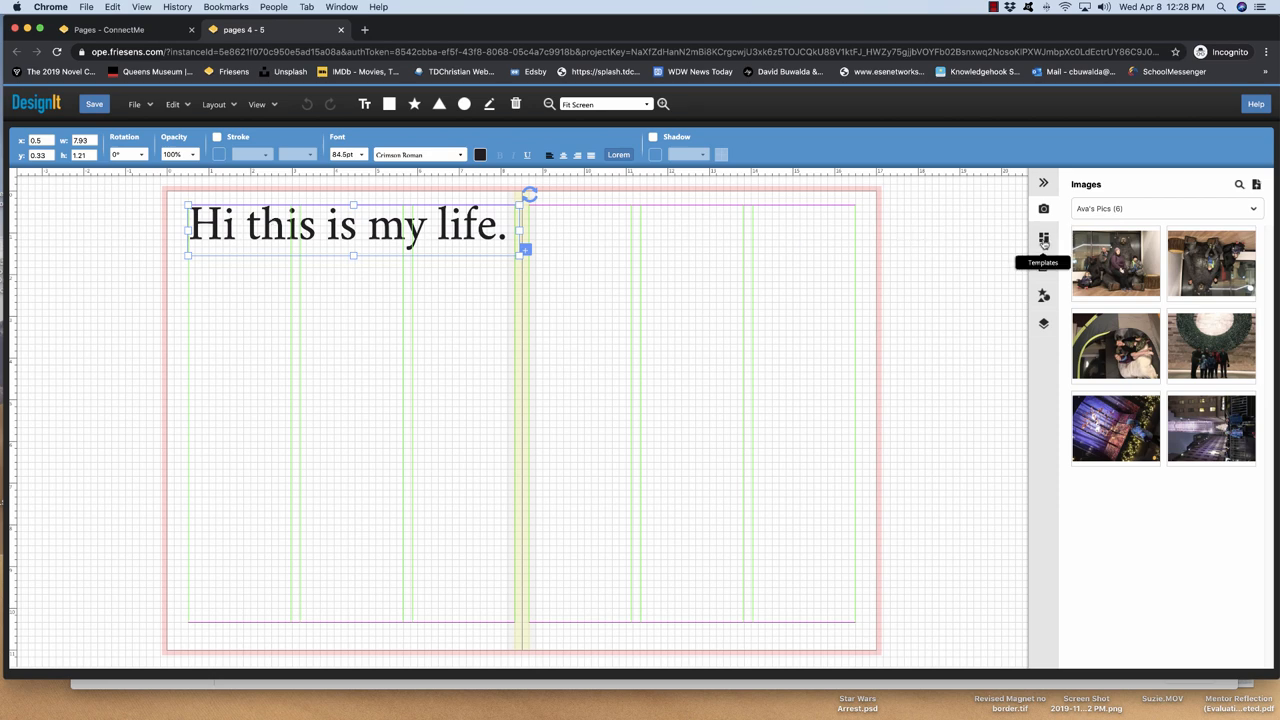
- Show the Templates panel listing the 'Hi this is my life.' template
click(1044, 238)
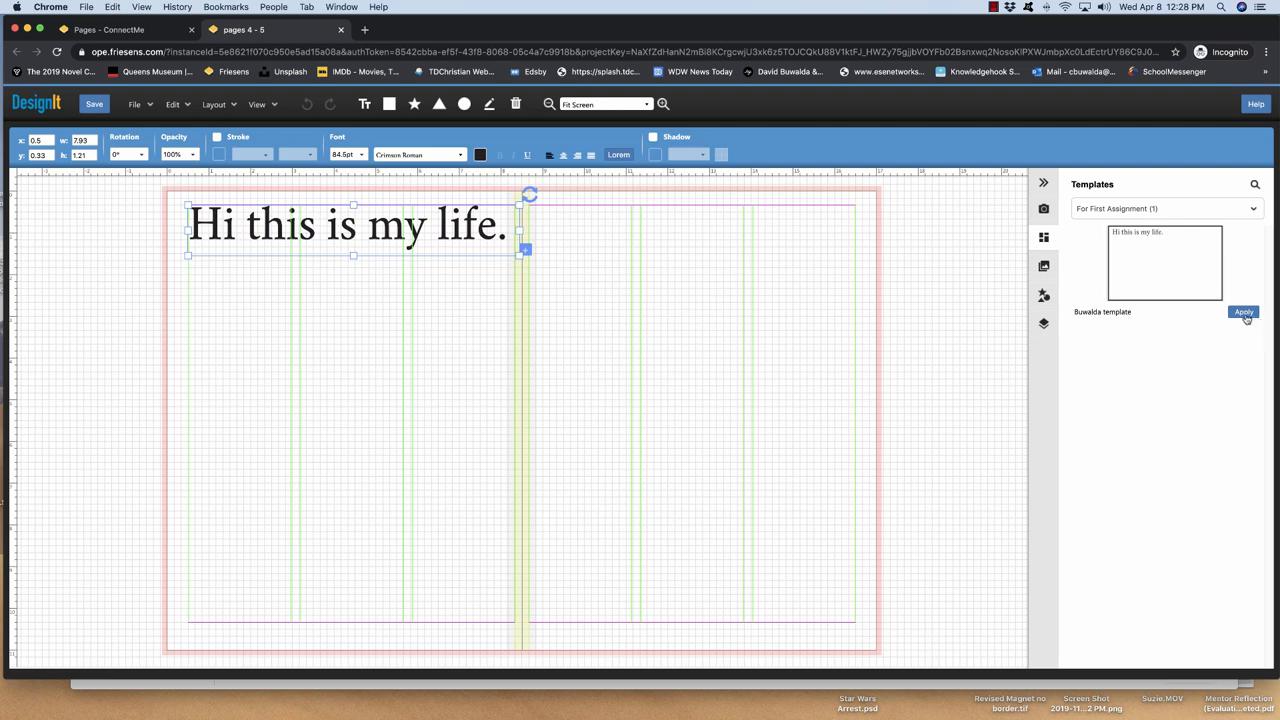
mouse_move(656, 396)
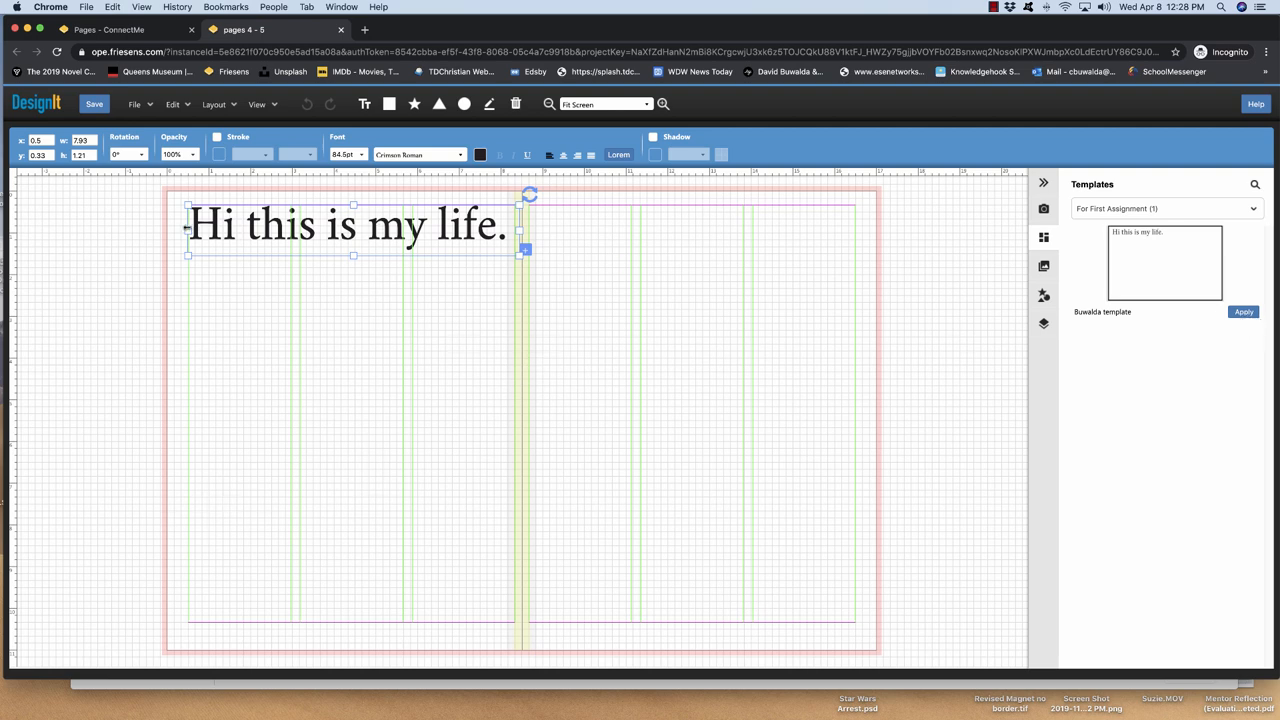
- Replace the left-page heading 'Hi this is my life.' with 'Hello' and show the Images panel
triple_click(344, 224)
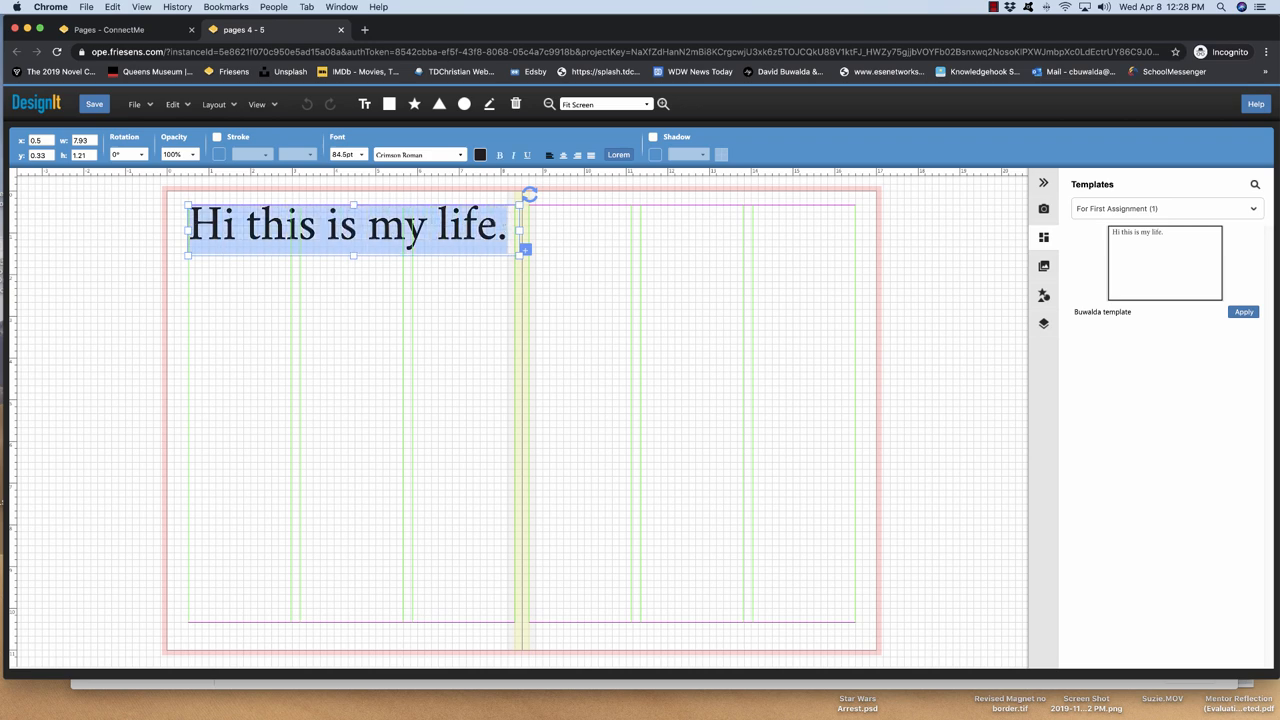
text(Hello)
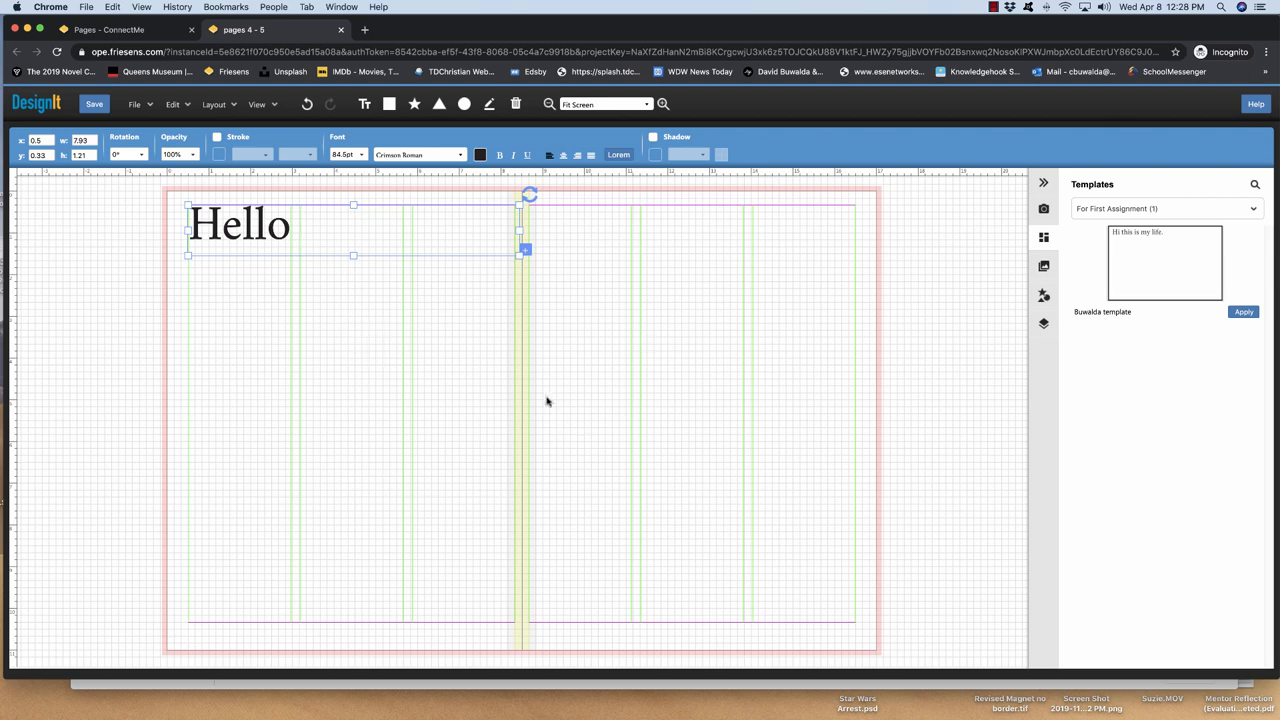
mouse_move(1016, 284)
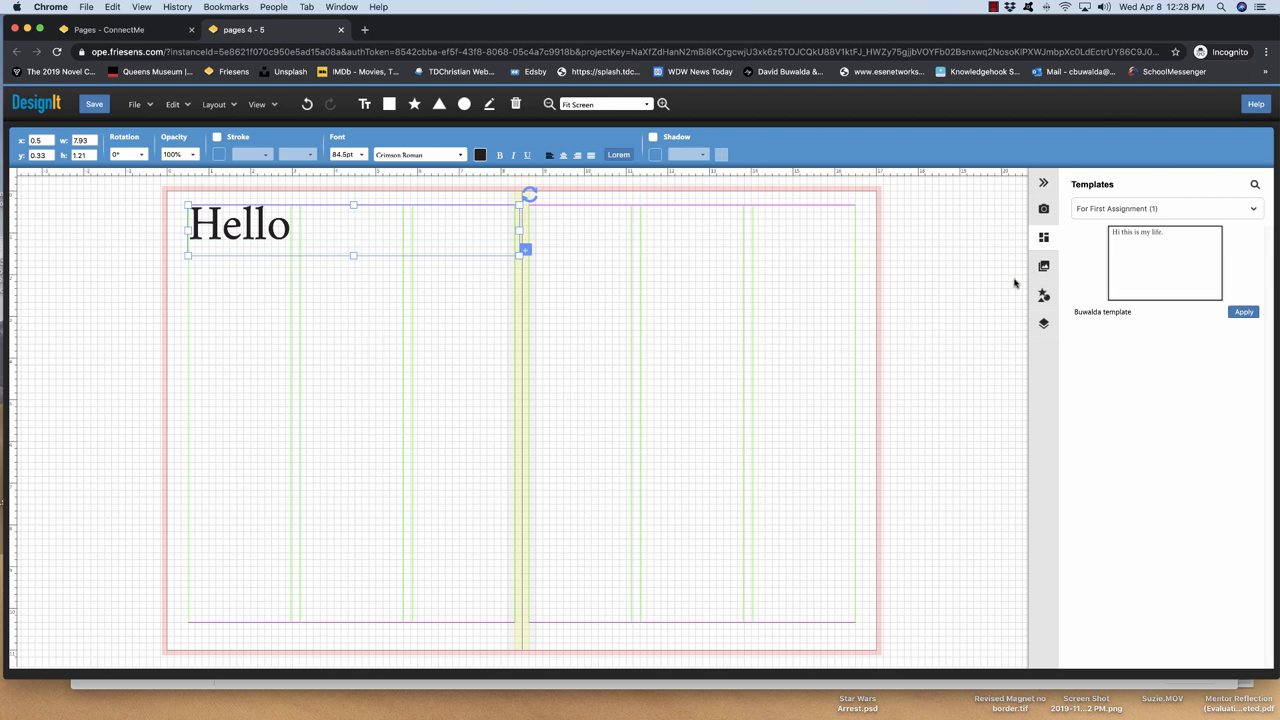
mouse_move(1044, 210)
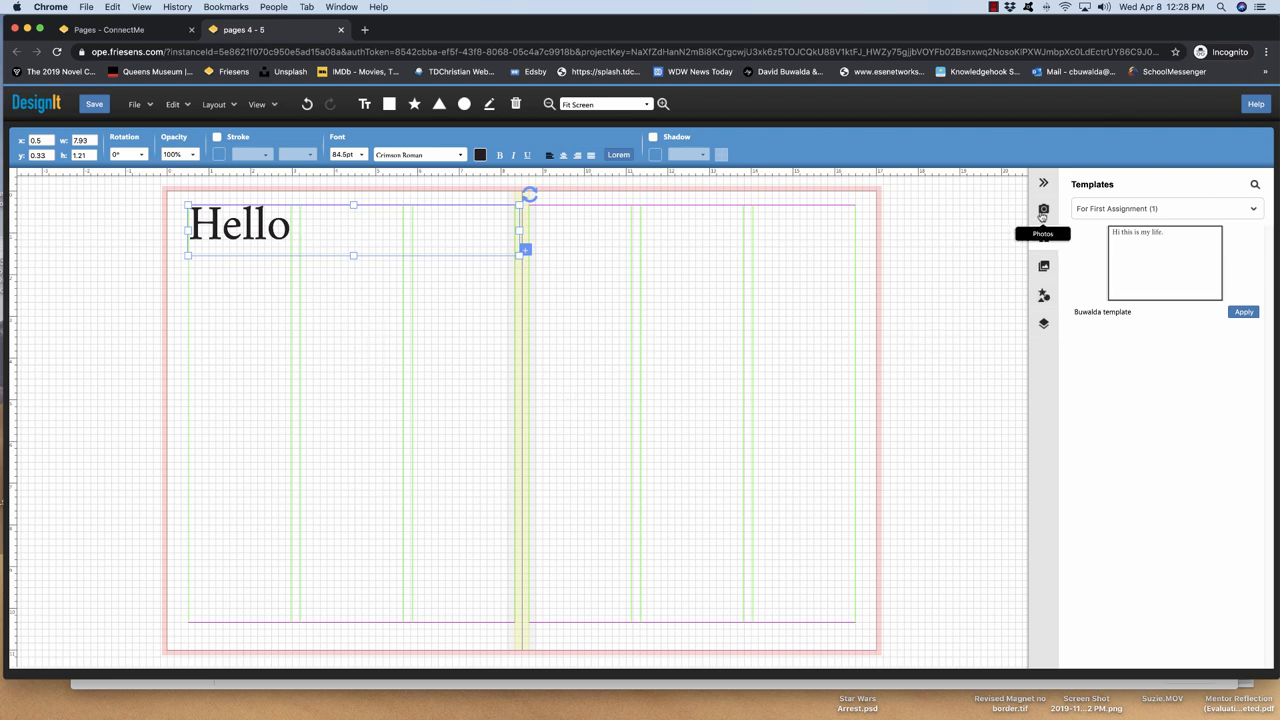
click(1044, 208)
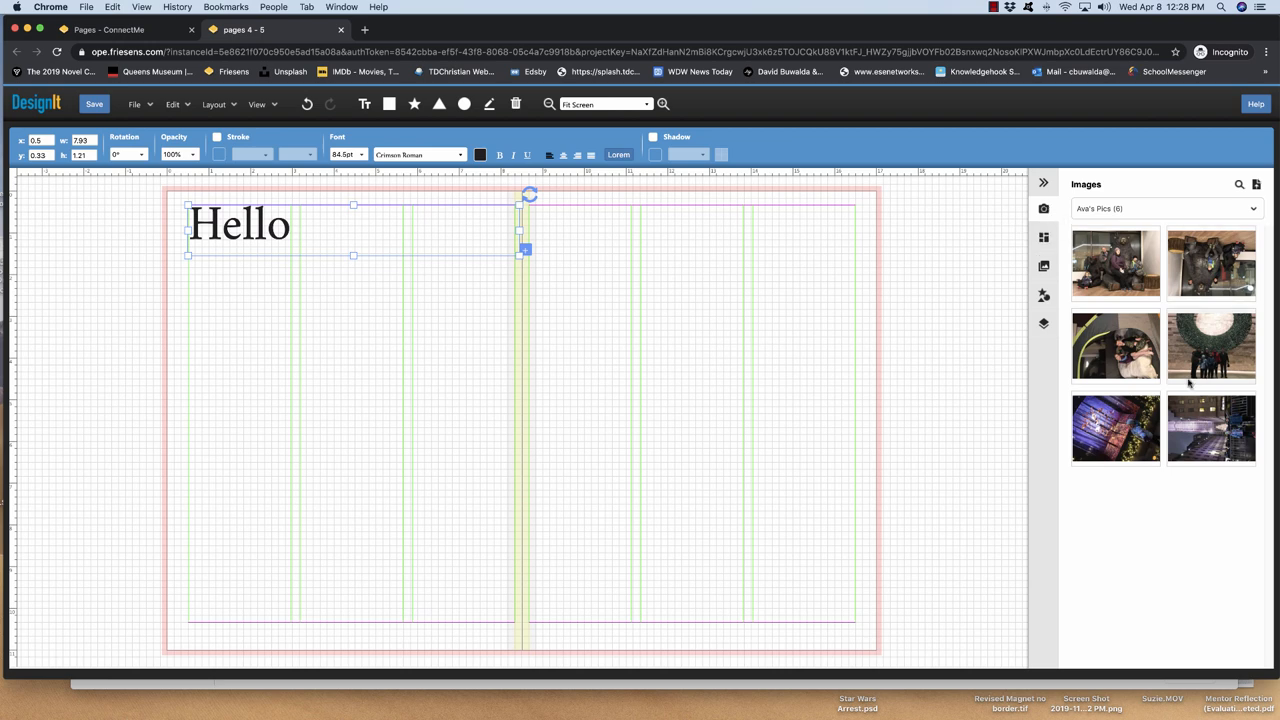
mouse_move(1136, 296)
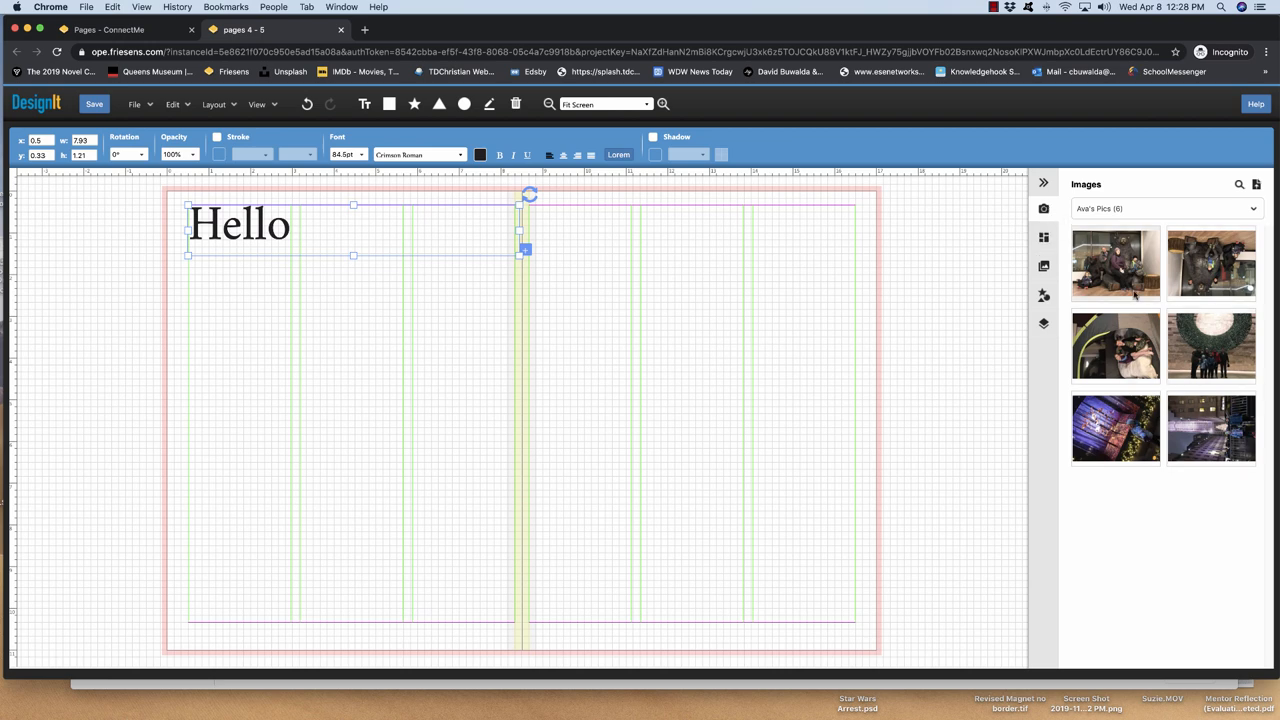
mouse_move(1116, 264)
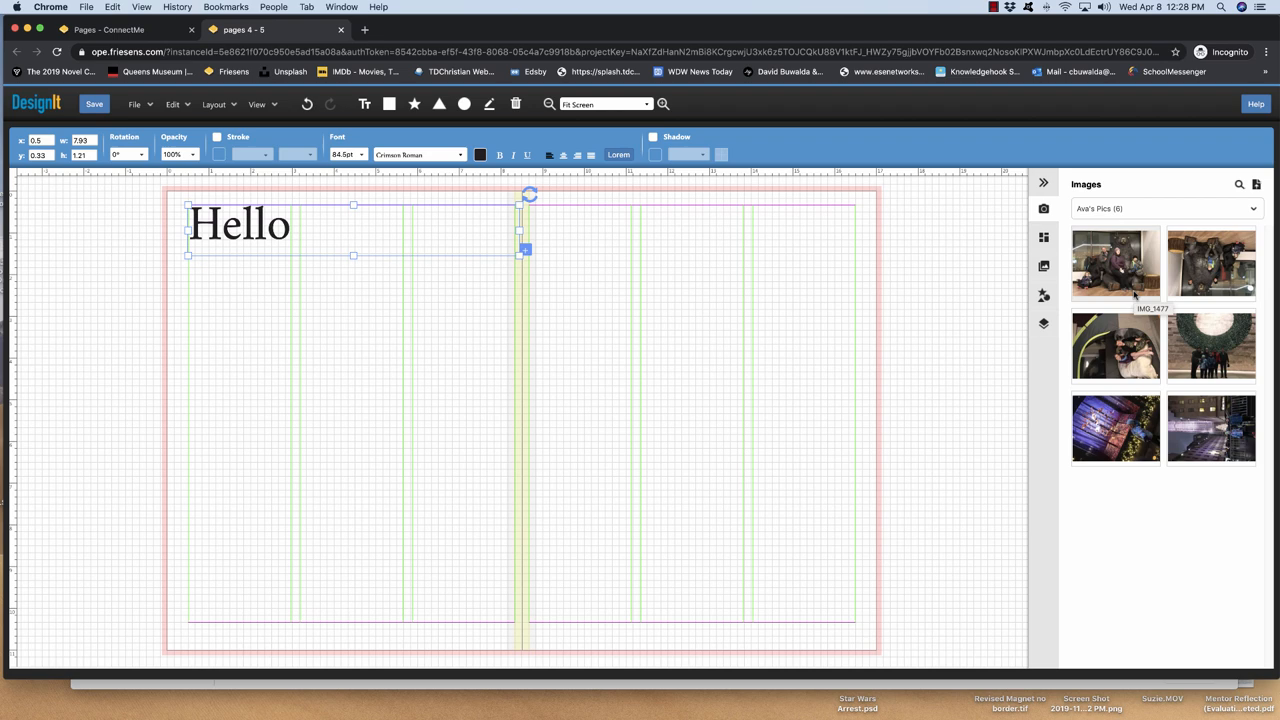
mouse_move(1164, 268)
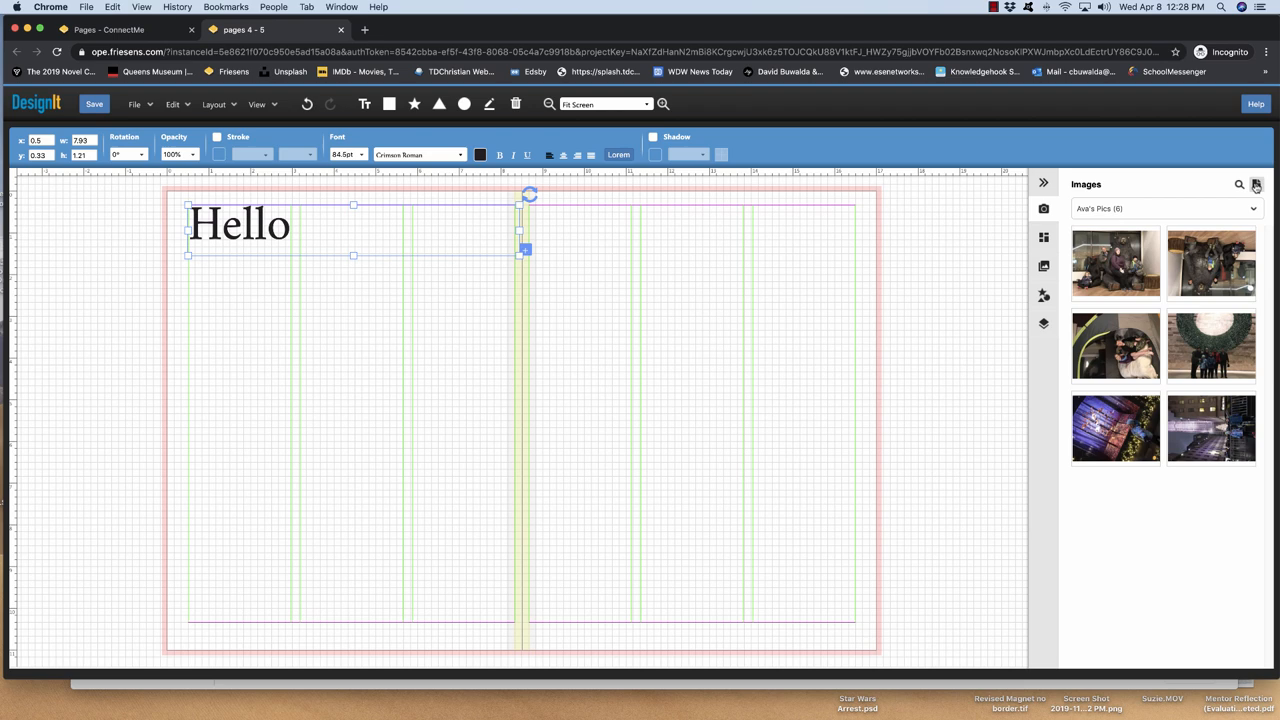
- Bring up the Upload Images dialog and begin adding a new image category
click(1256, 184)
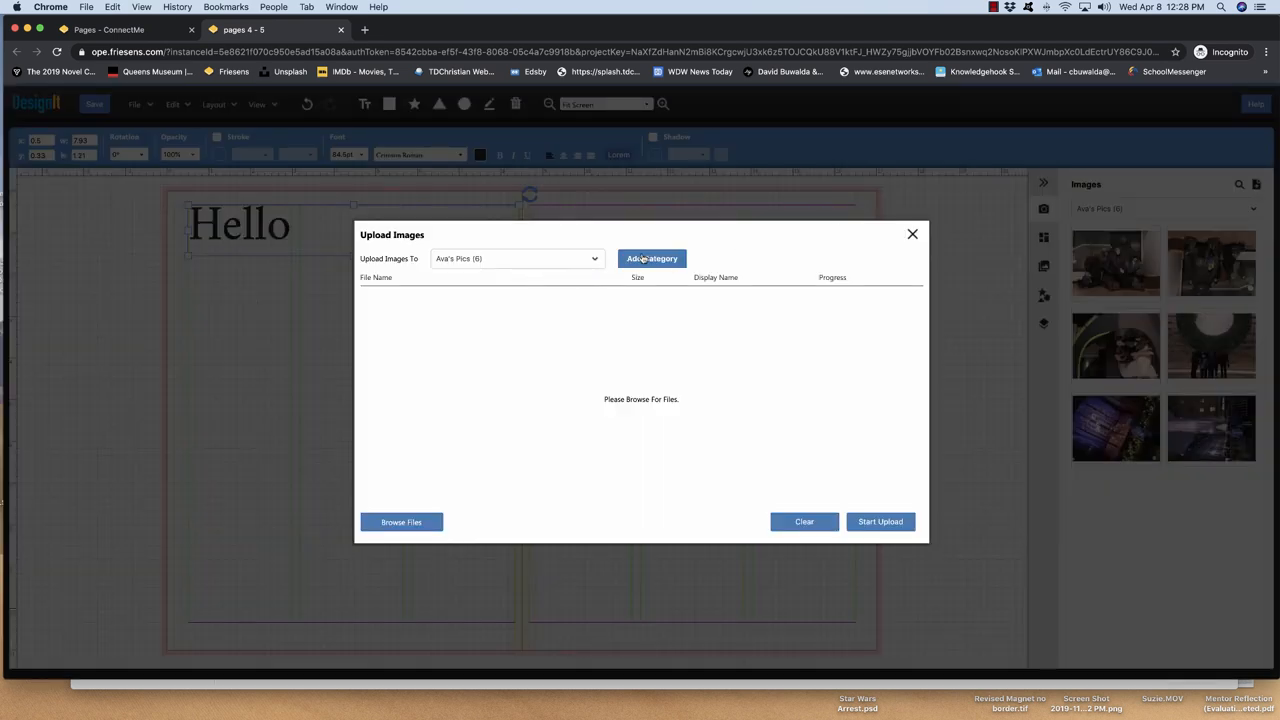
click(652, 258)
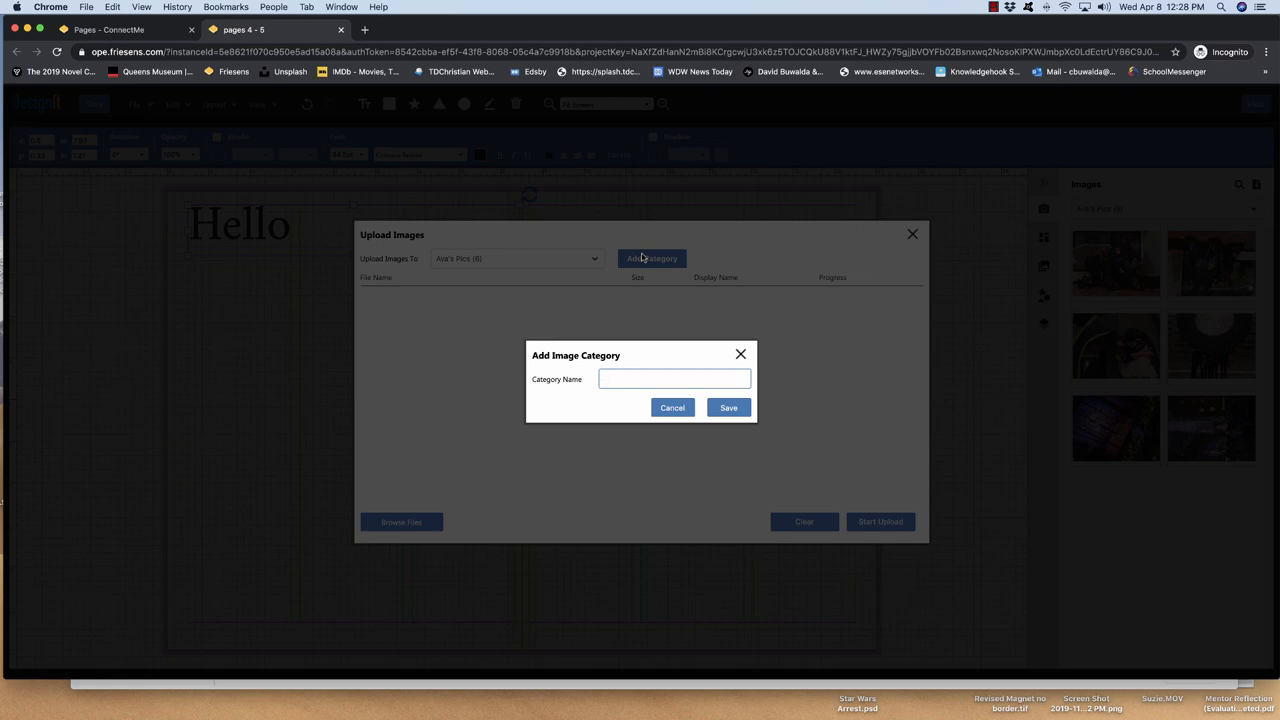
- Name the new image category 'Ava Folder 2' and save it as the upload destination
text(Ava Folder 2)
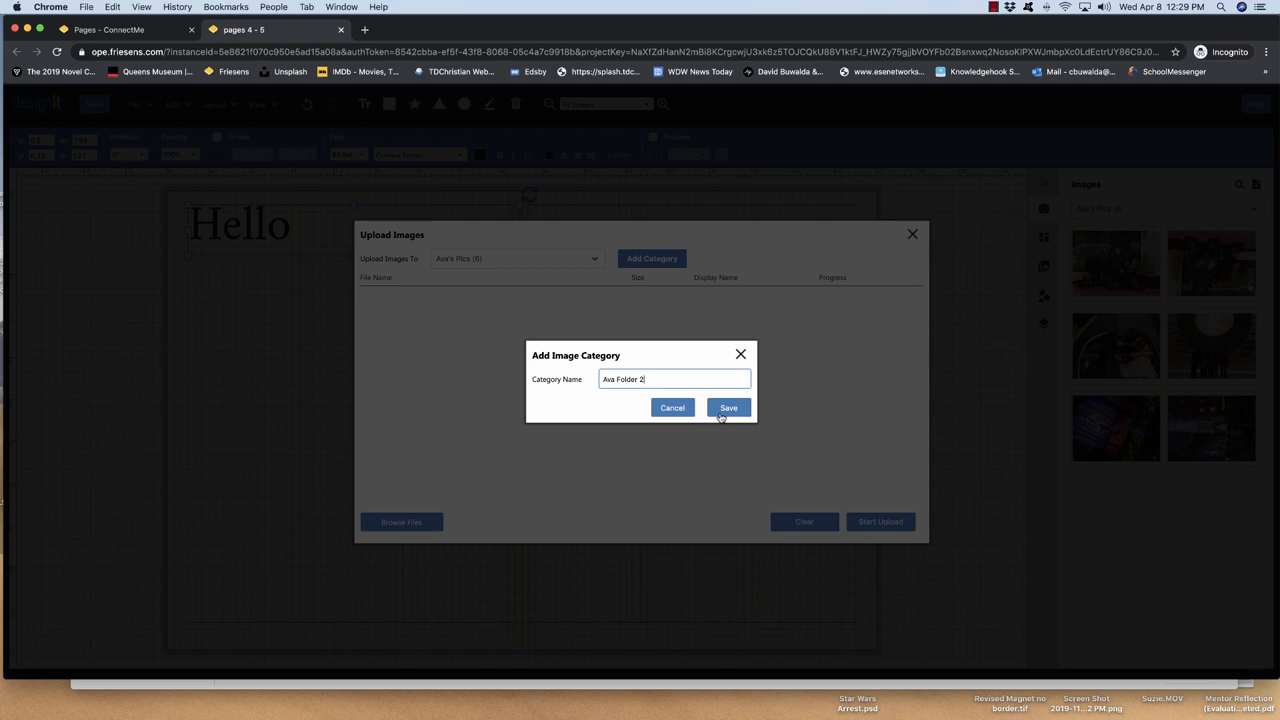
click(728, 408)
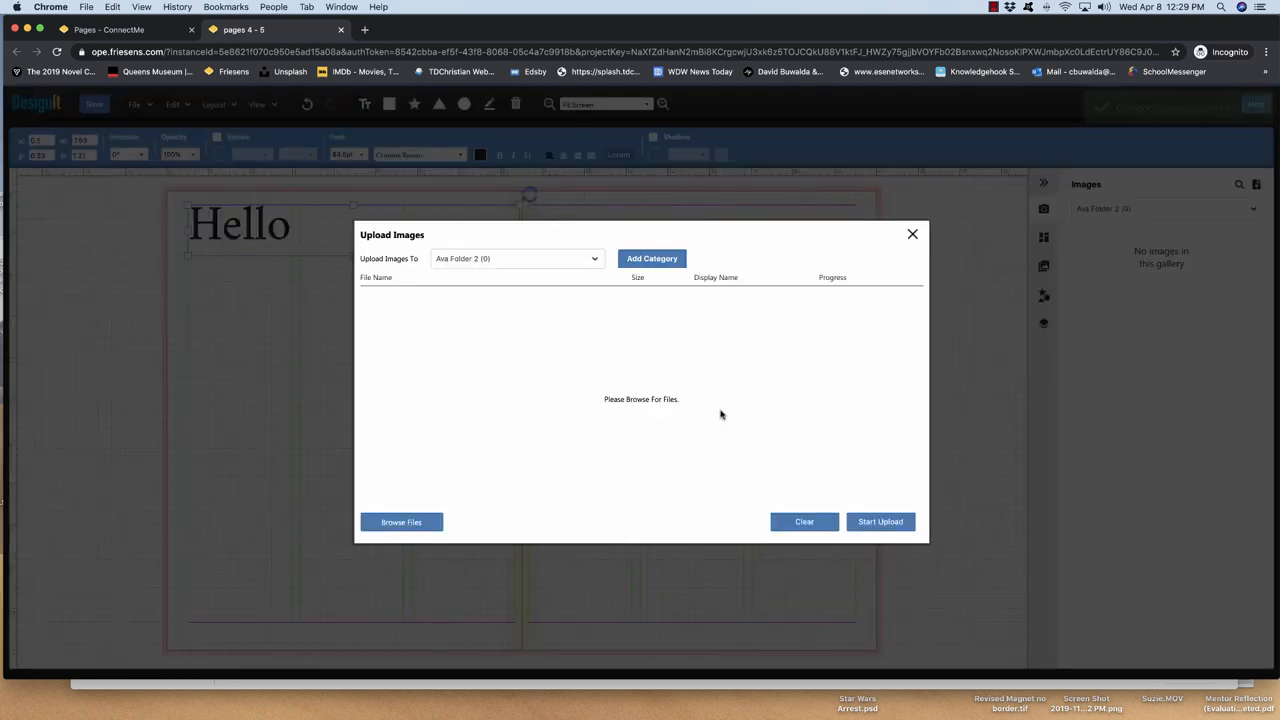
click(652, 258)
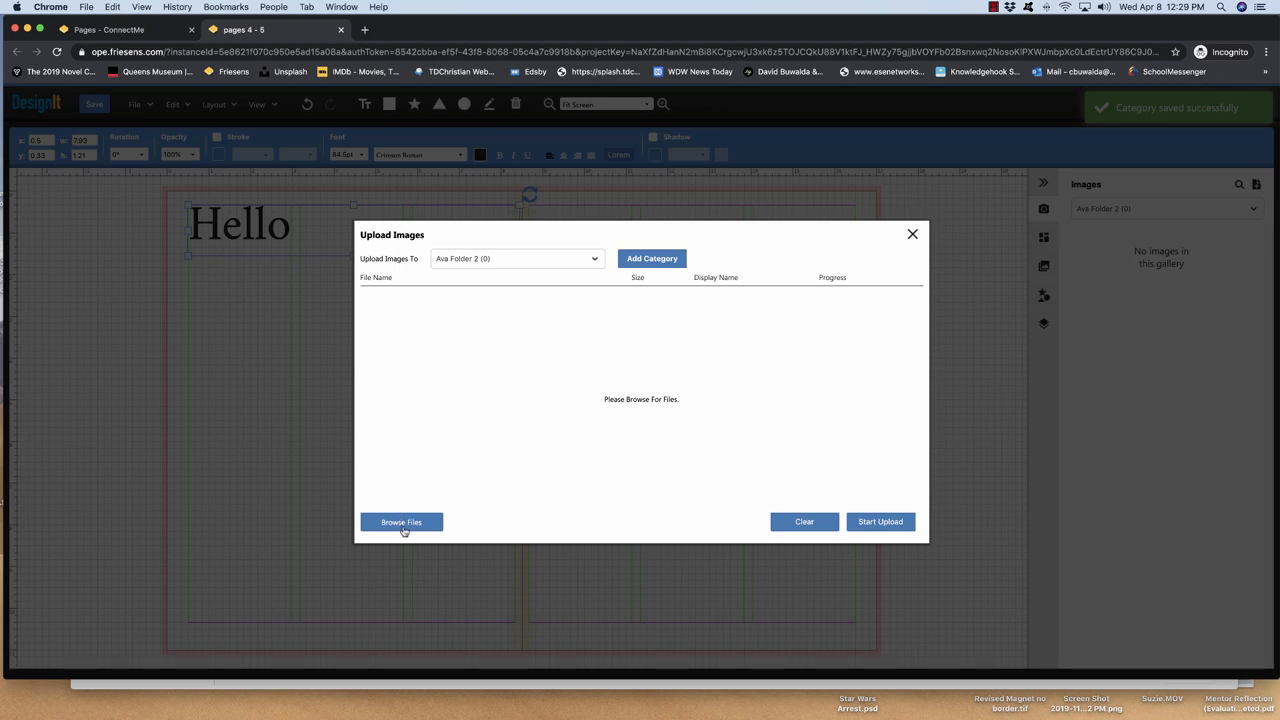
- Queue photos DSC06066, DSC06065 and DSC06064 from the Ava's 7th Birthday Party folder for upload
click(400, 520)
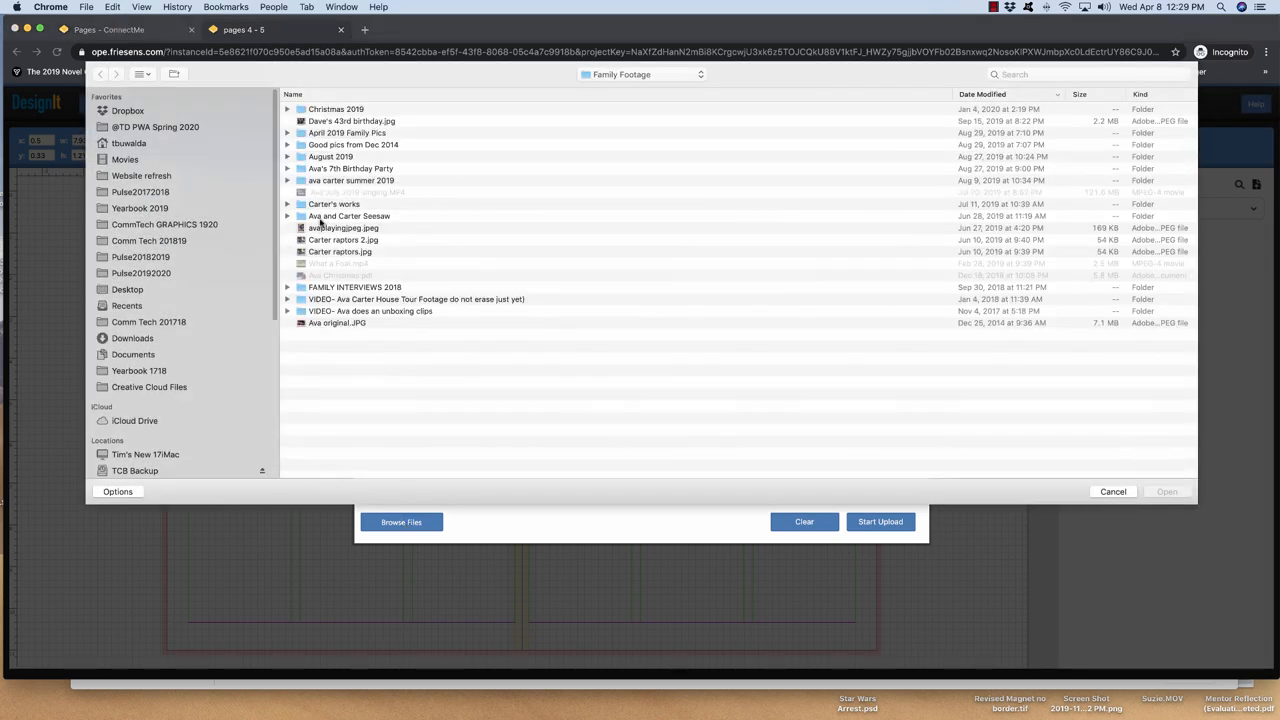
click(352, 168)
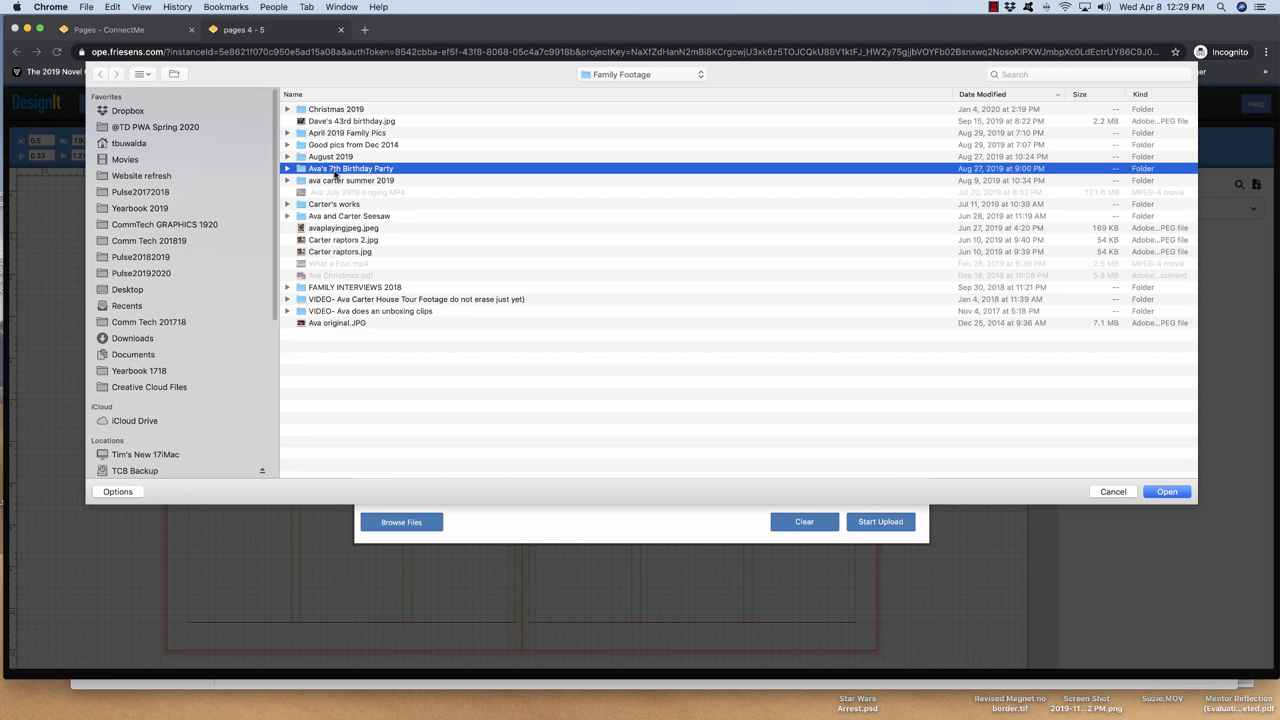
double_click(350, 168)
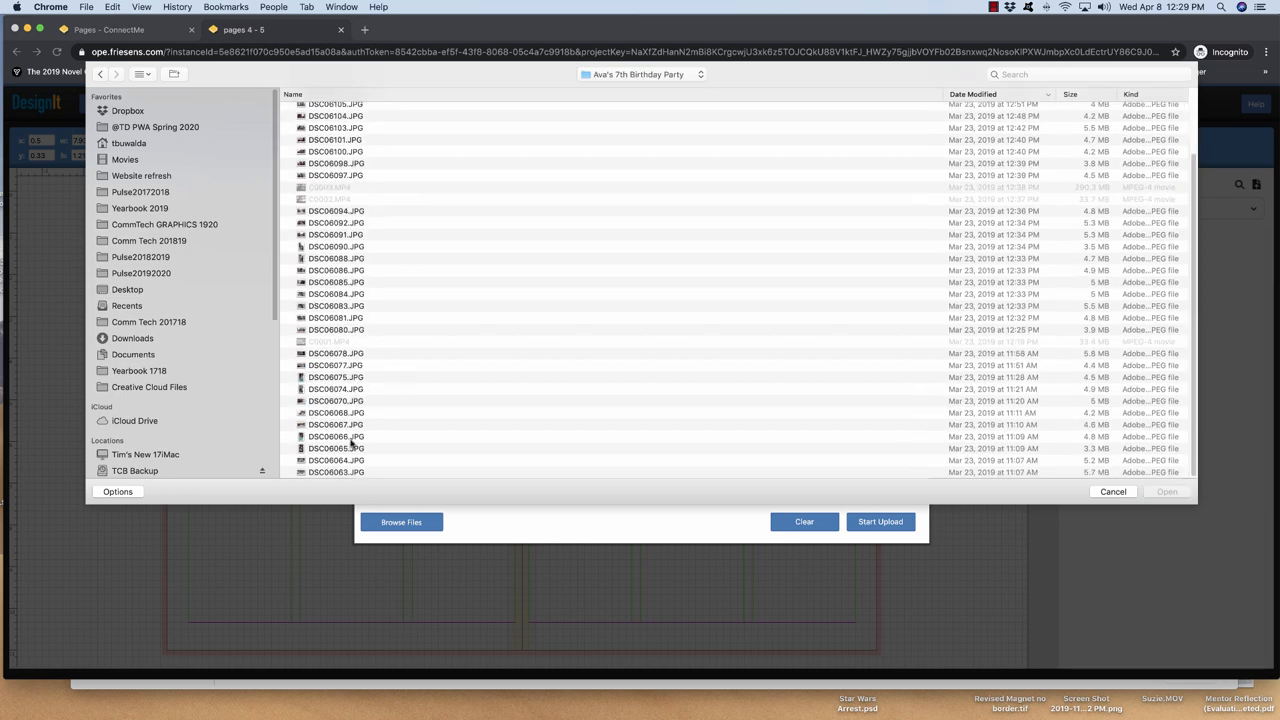
click(336, 436)
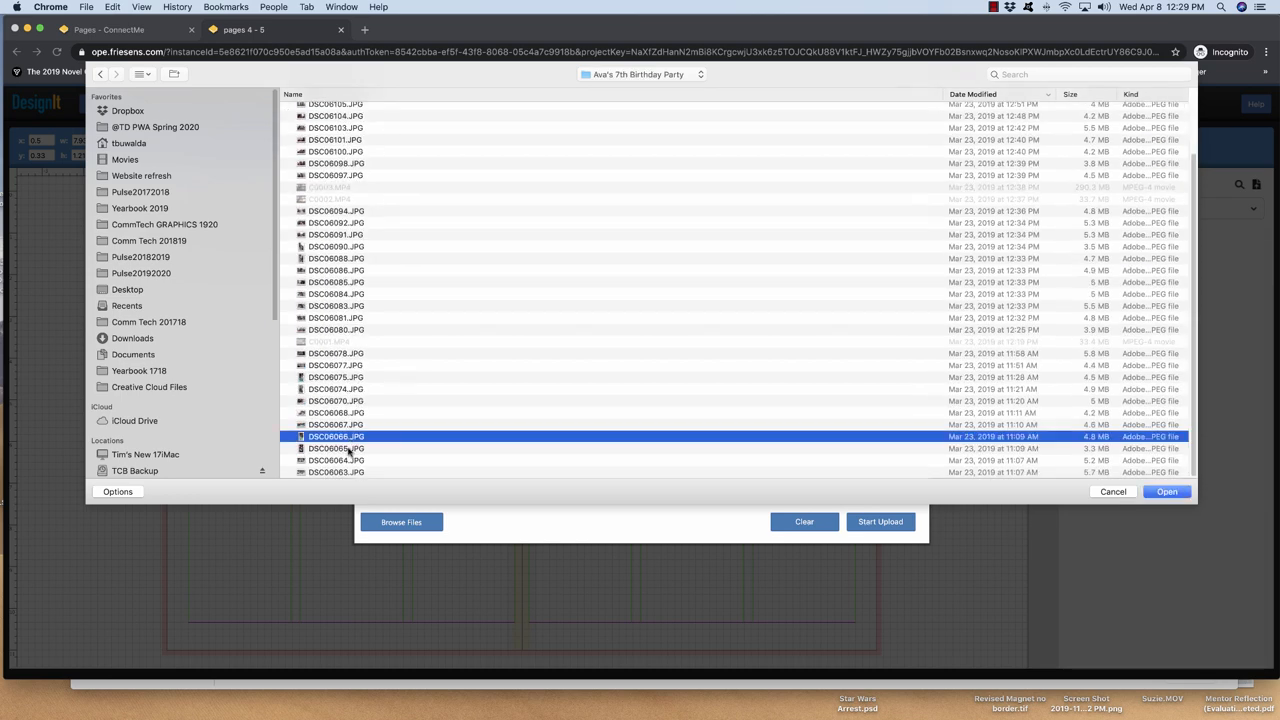
click(336, 460)
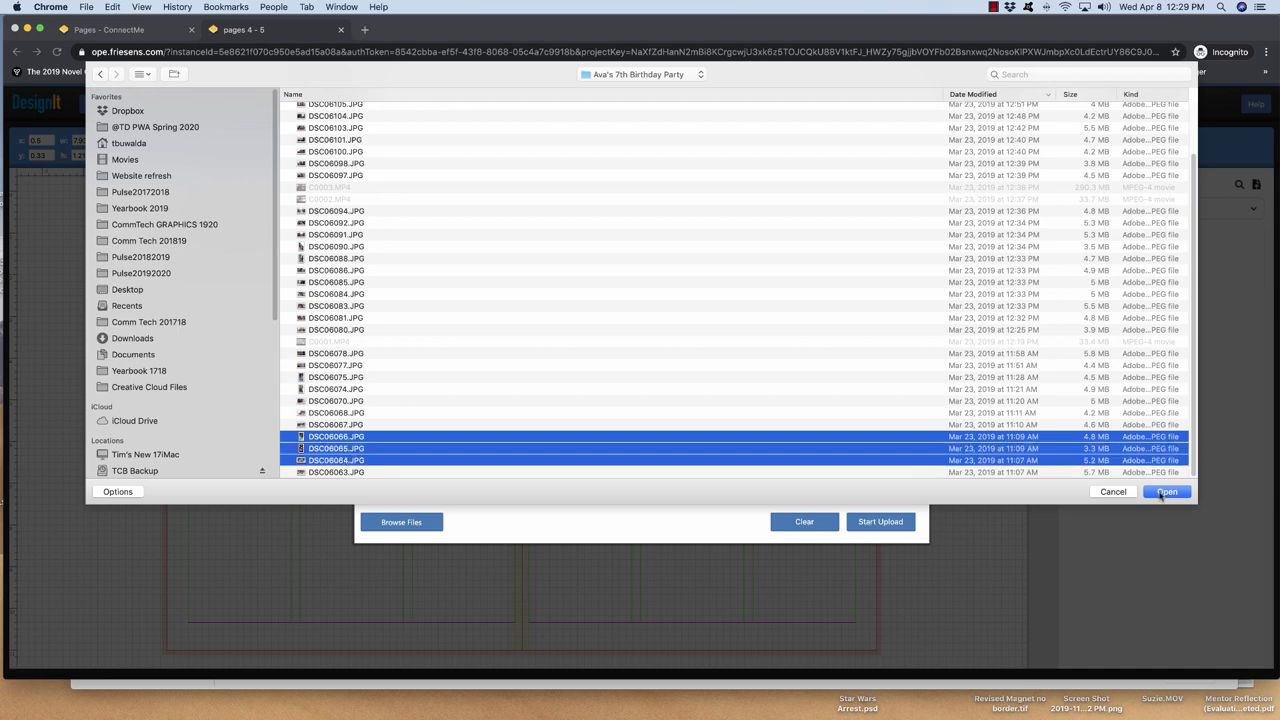
mouse_move(368, 458)
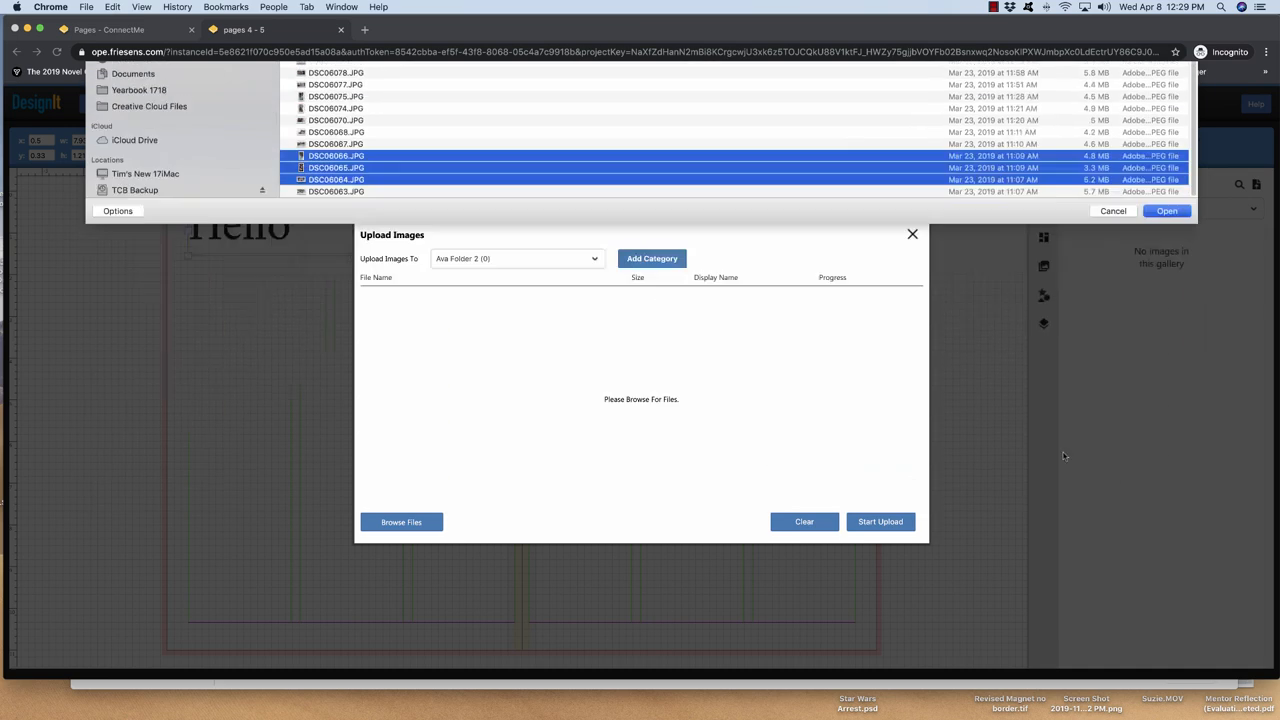
click(1166, 210)
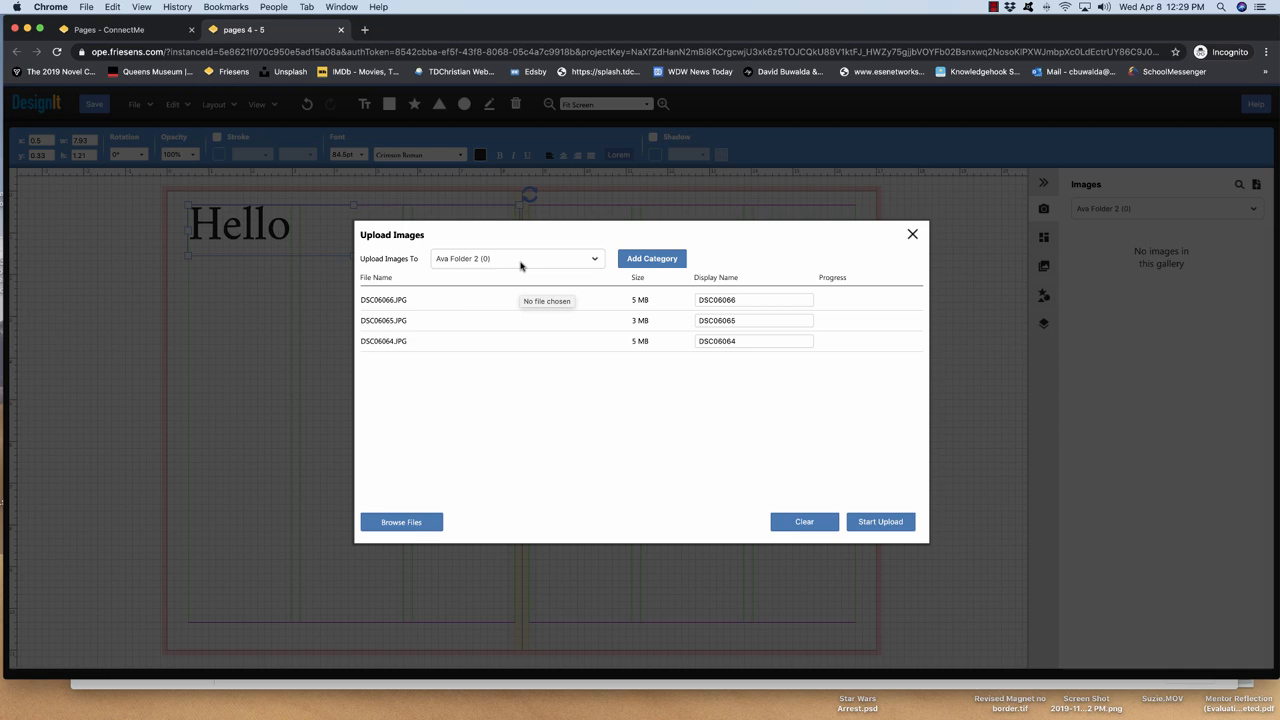
mouse_move(550, 430)
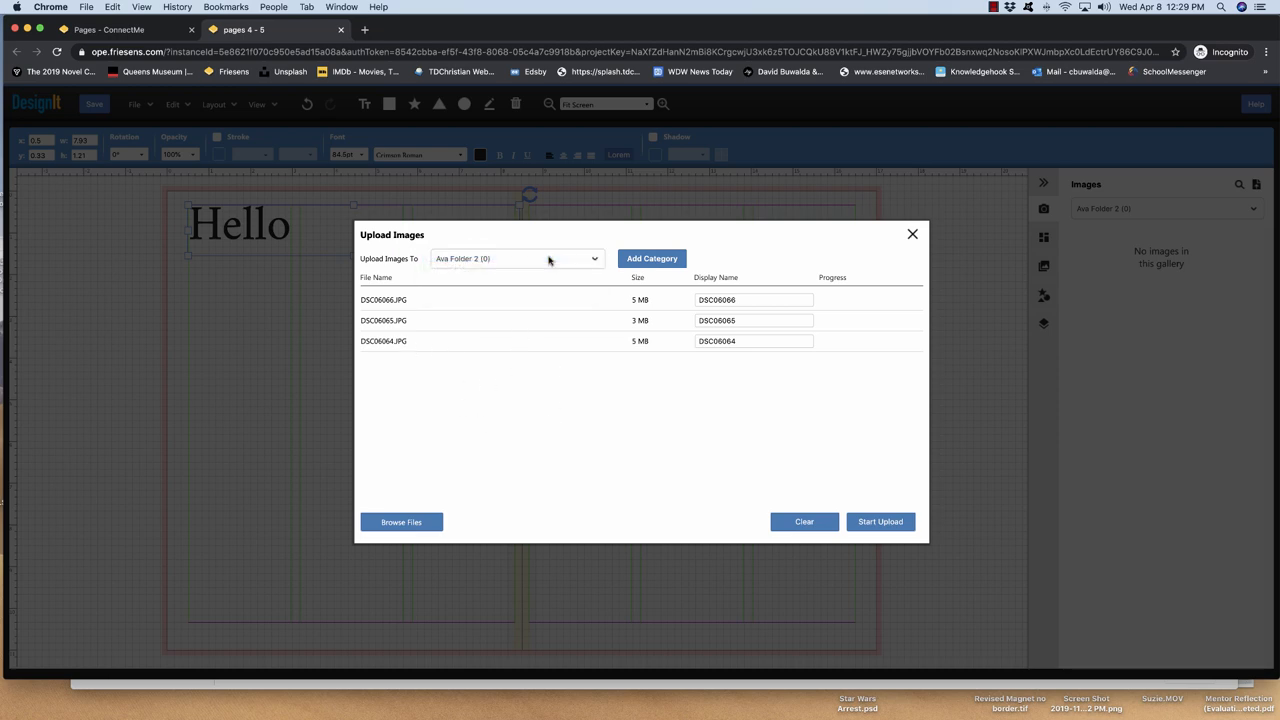
- Upload the three queued photos into Ava Folder 2 and place the unicorn photo on the left page
click(880, 520)
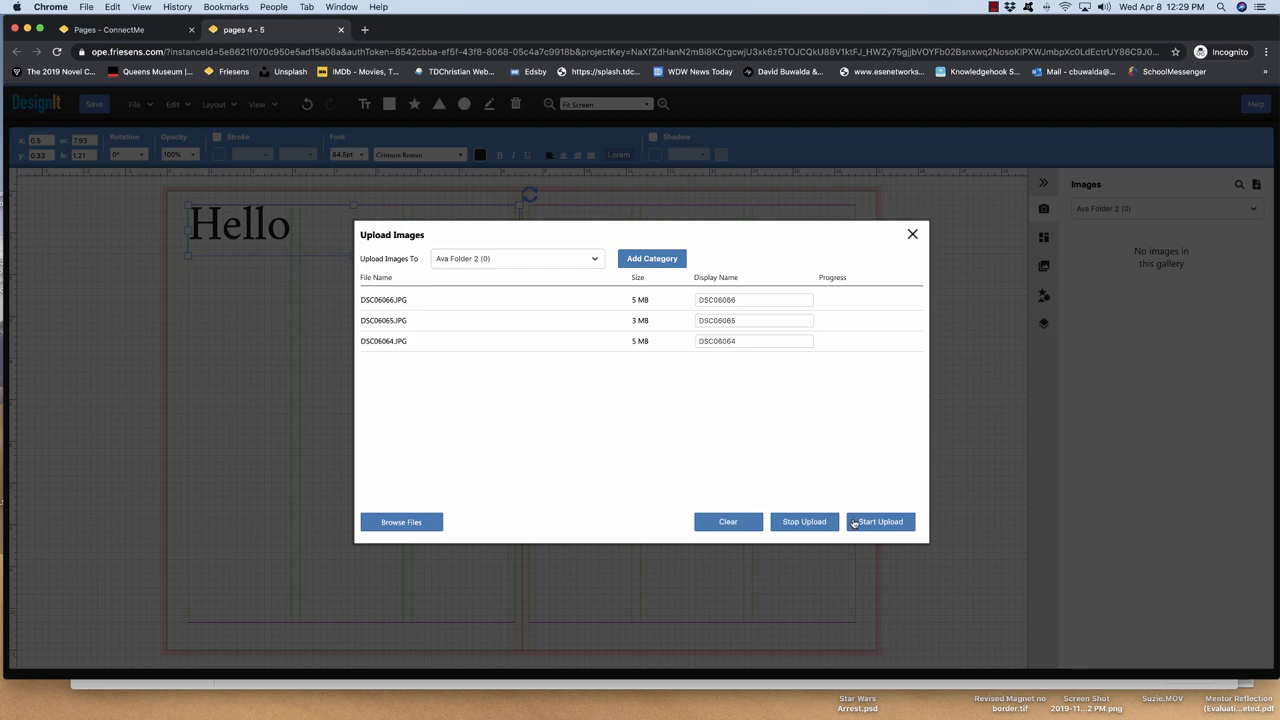
click(880, 520)
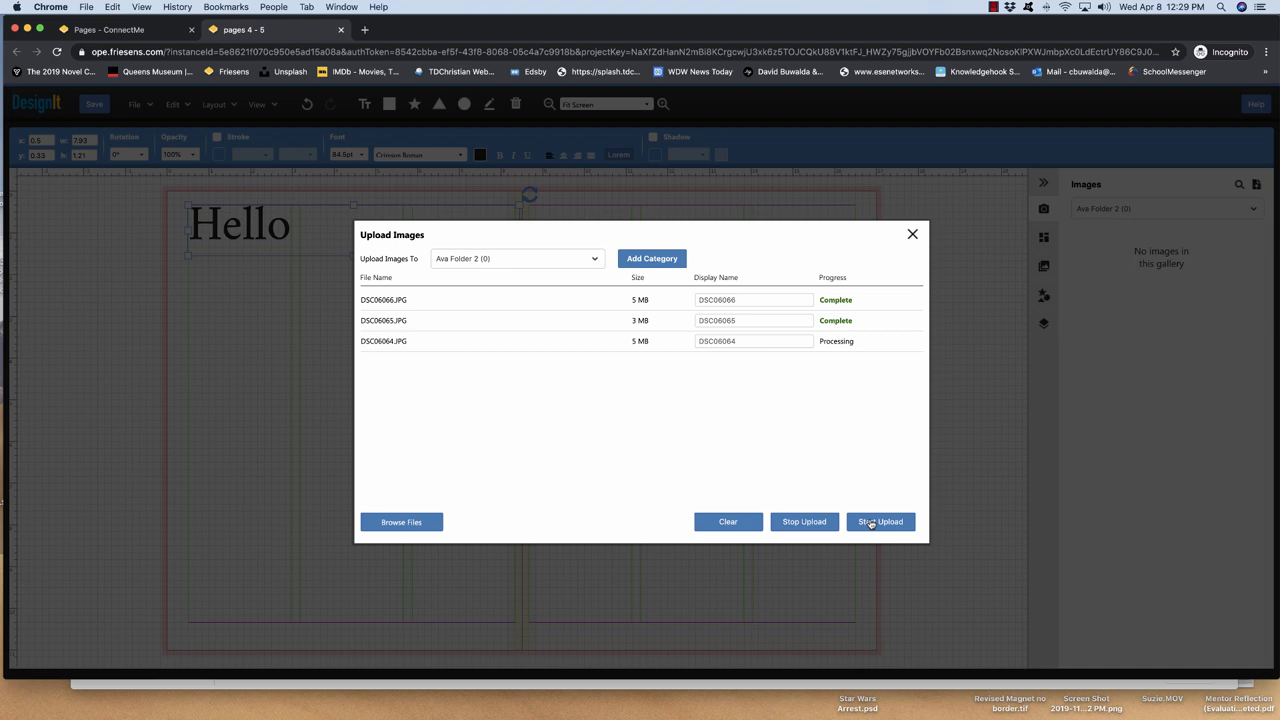
click(912, 234)
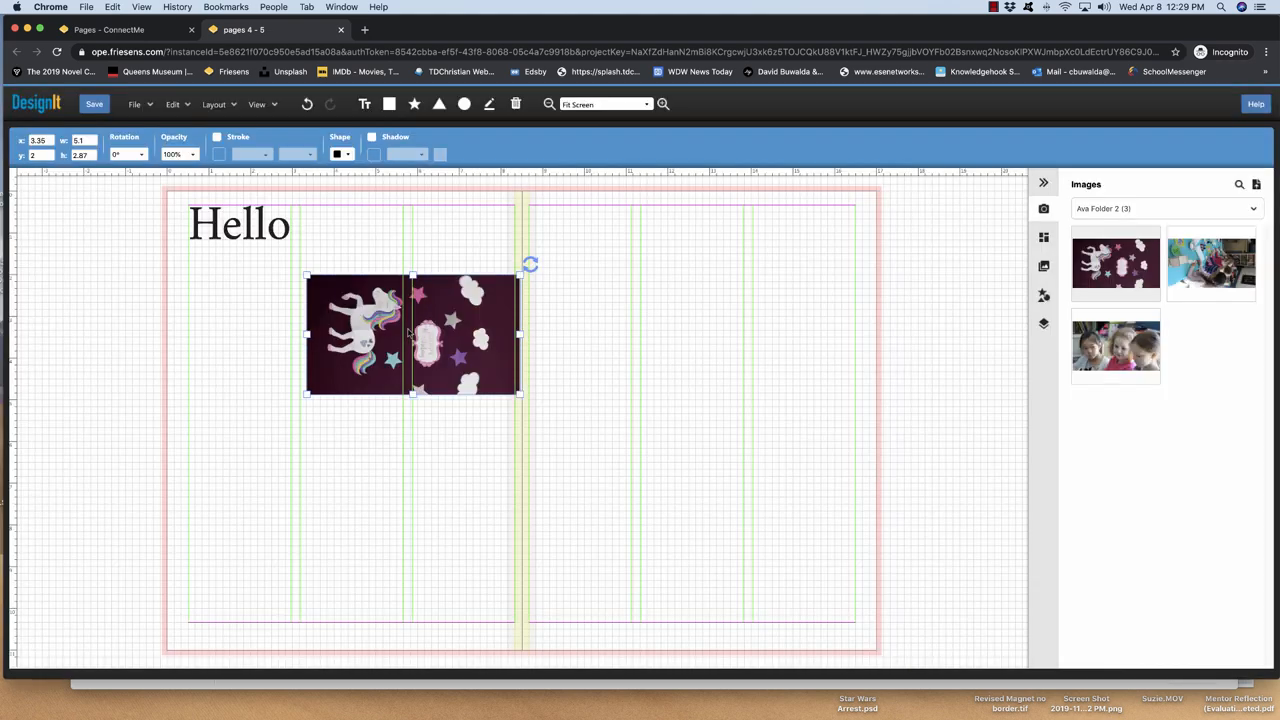
- Nudge the unicorn photo left, rotate it -90° upright, and frame the unicorn in a tall oval crop
drag(410, 336, 364, 340)
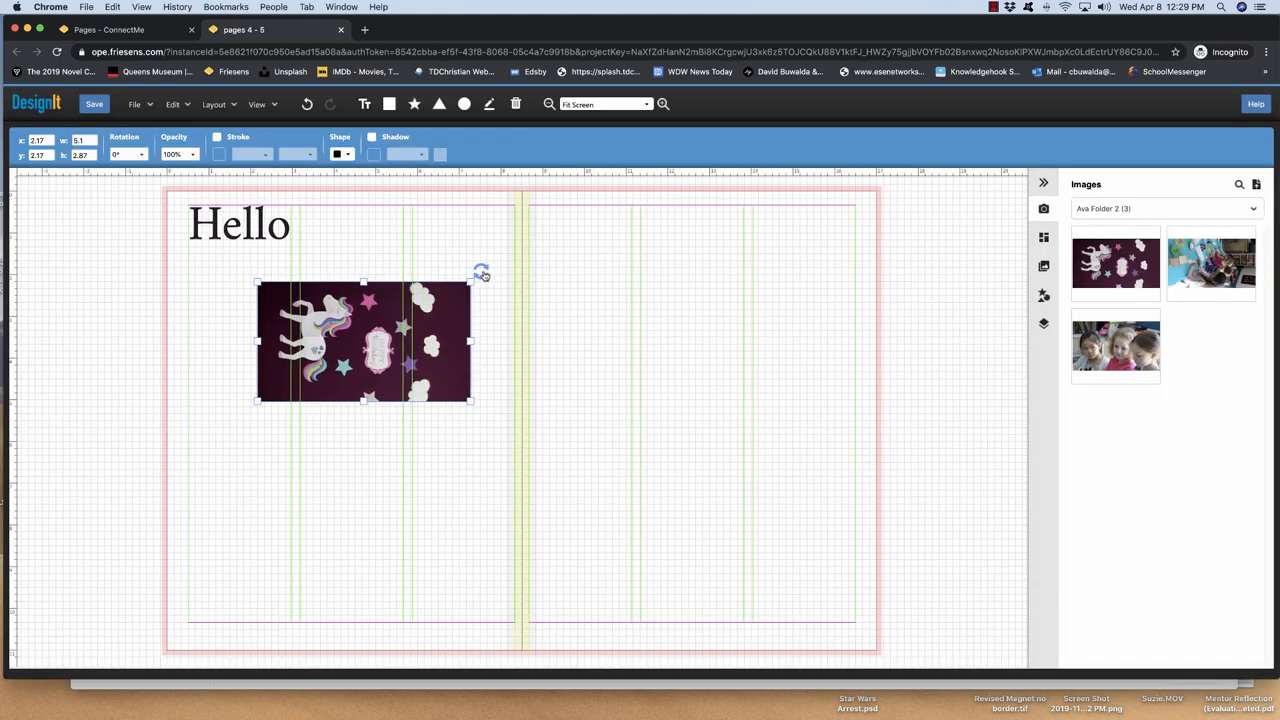
drag(480, 272, 290, 222)
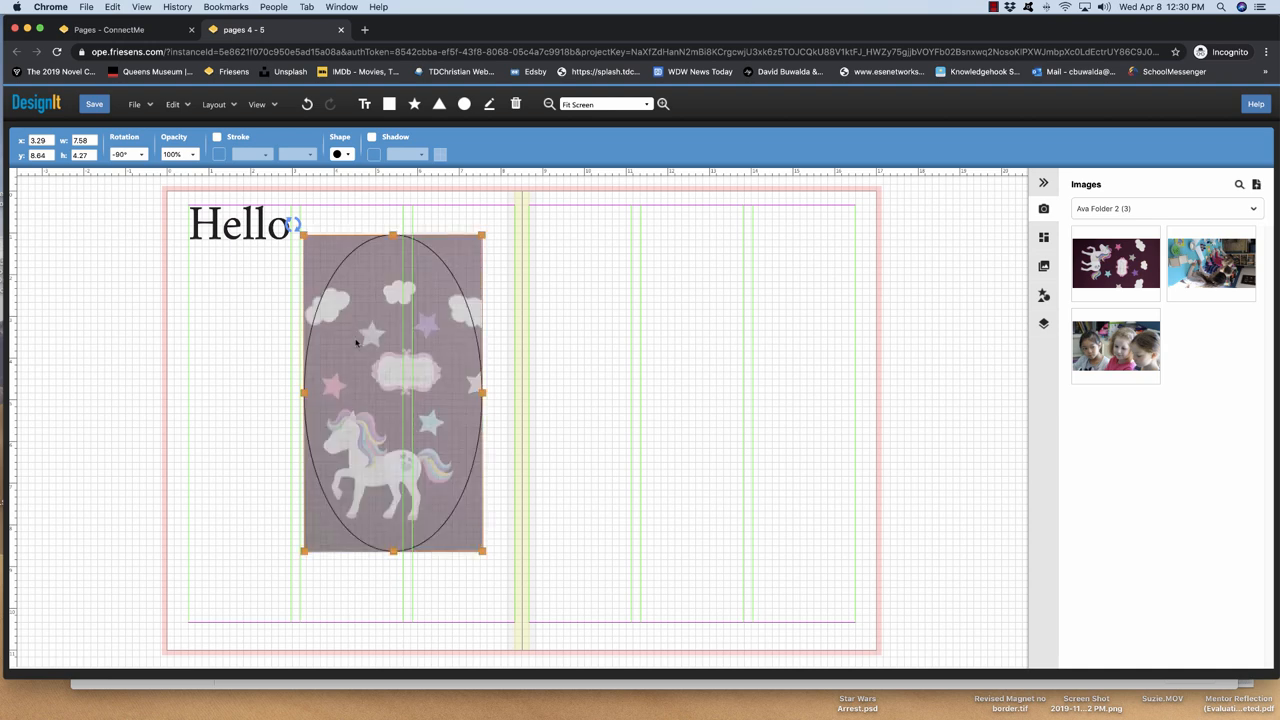
drag(390, 390, 390, 396)
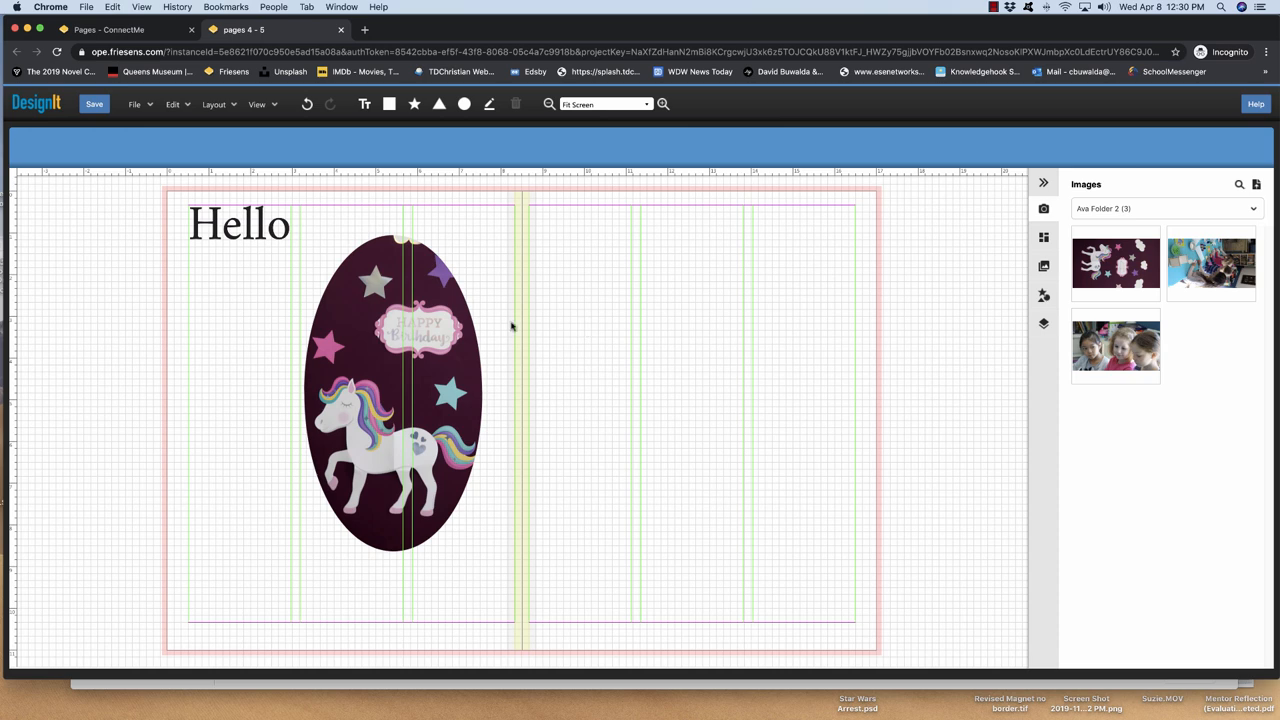
- Resize the oval unicorn photo smaller onto the right page and save the spread
click(390, 390)
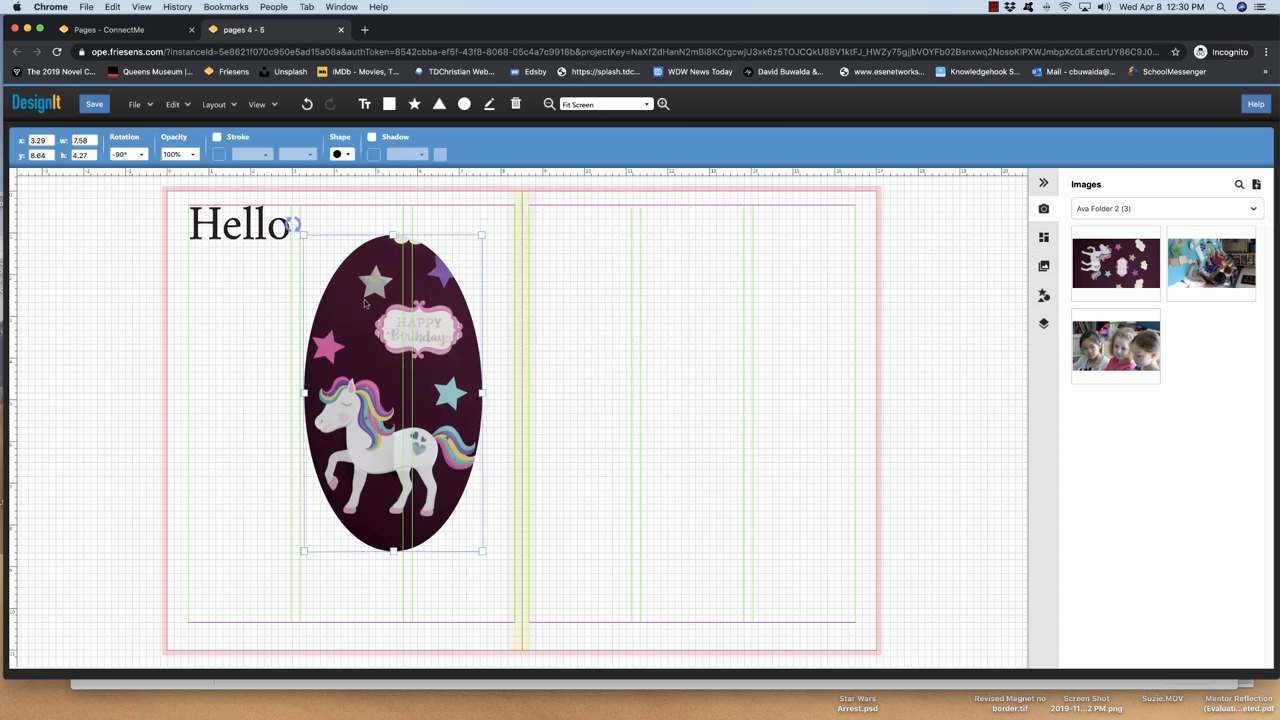
drag(392, 392, 680, 378)
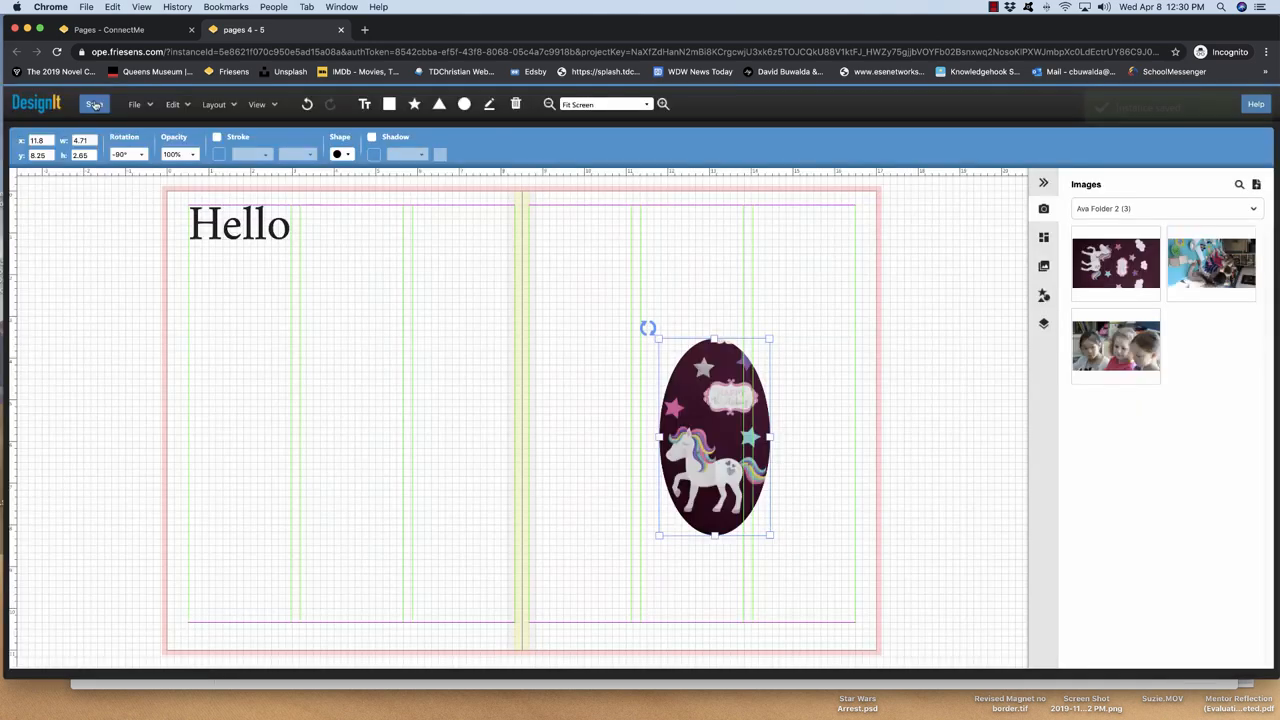
click(94, 104)
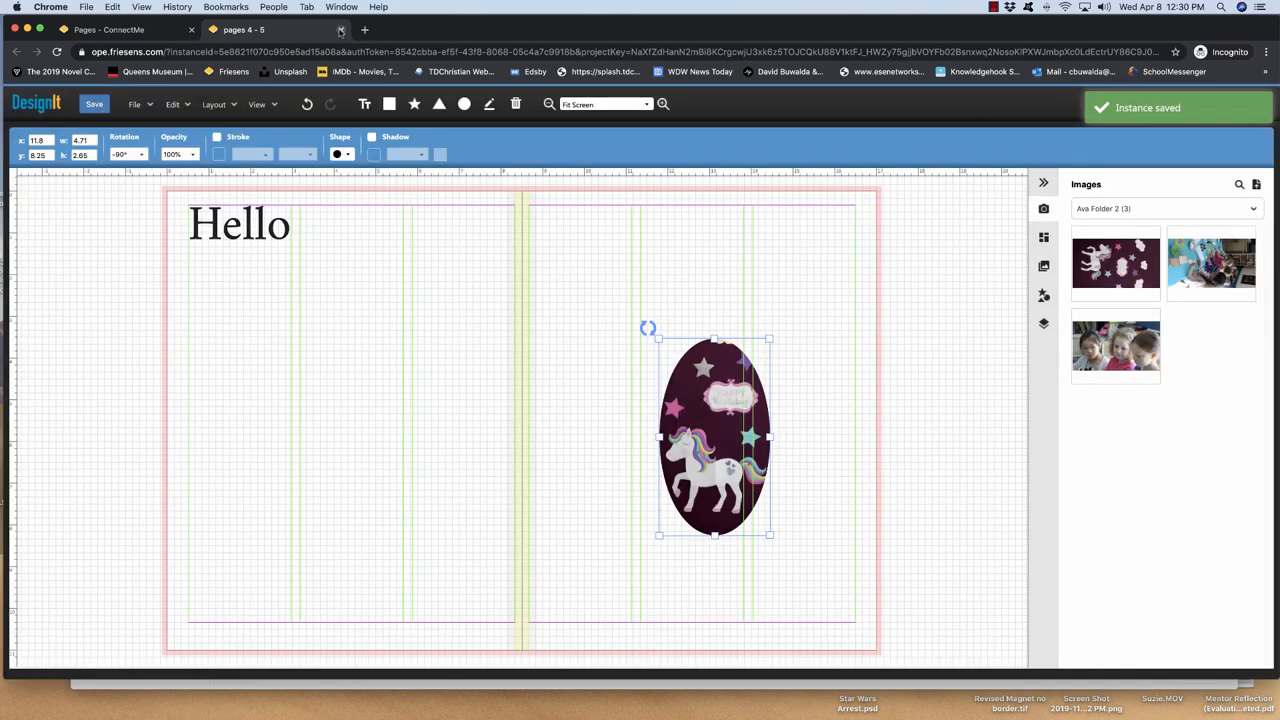